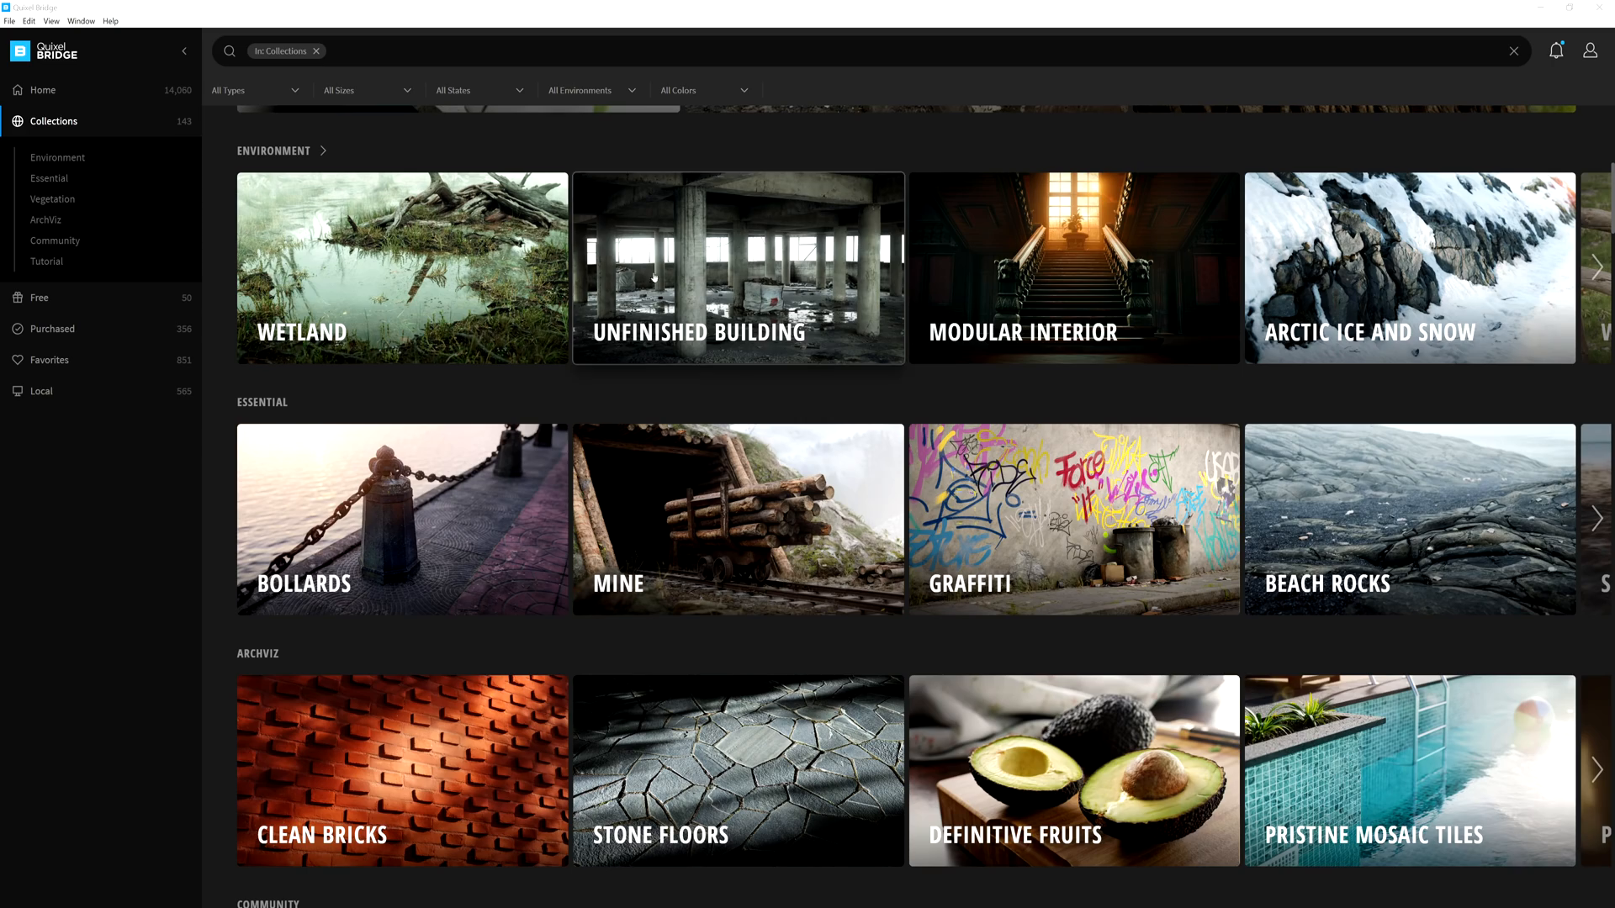
# Browse the Wetland collection's assets and continue through Mine and Modular Interior back to Home.
pyautogui.click(400, 267)
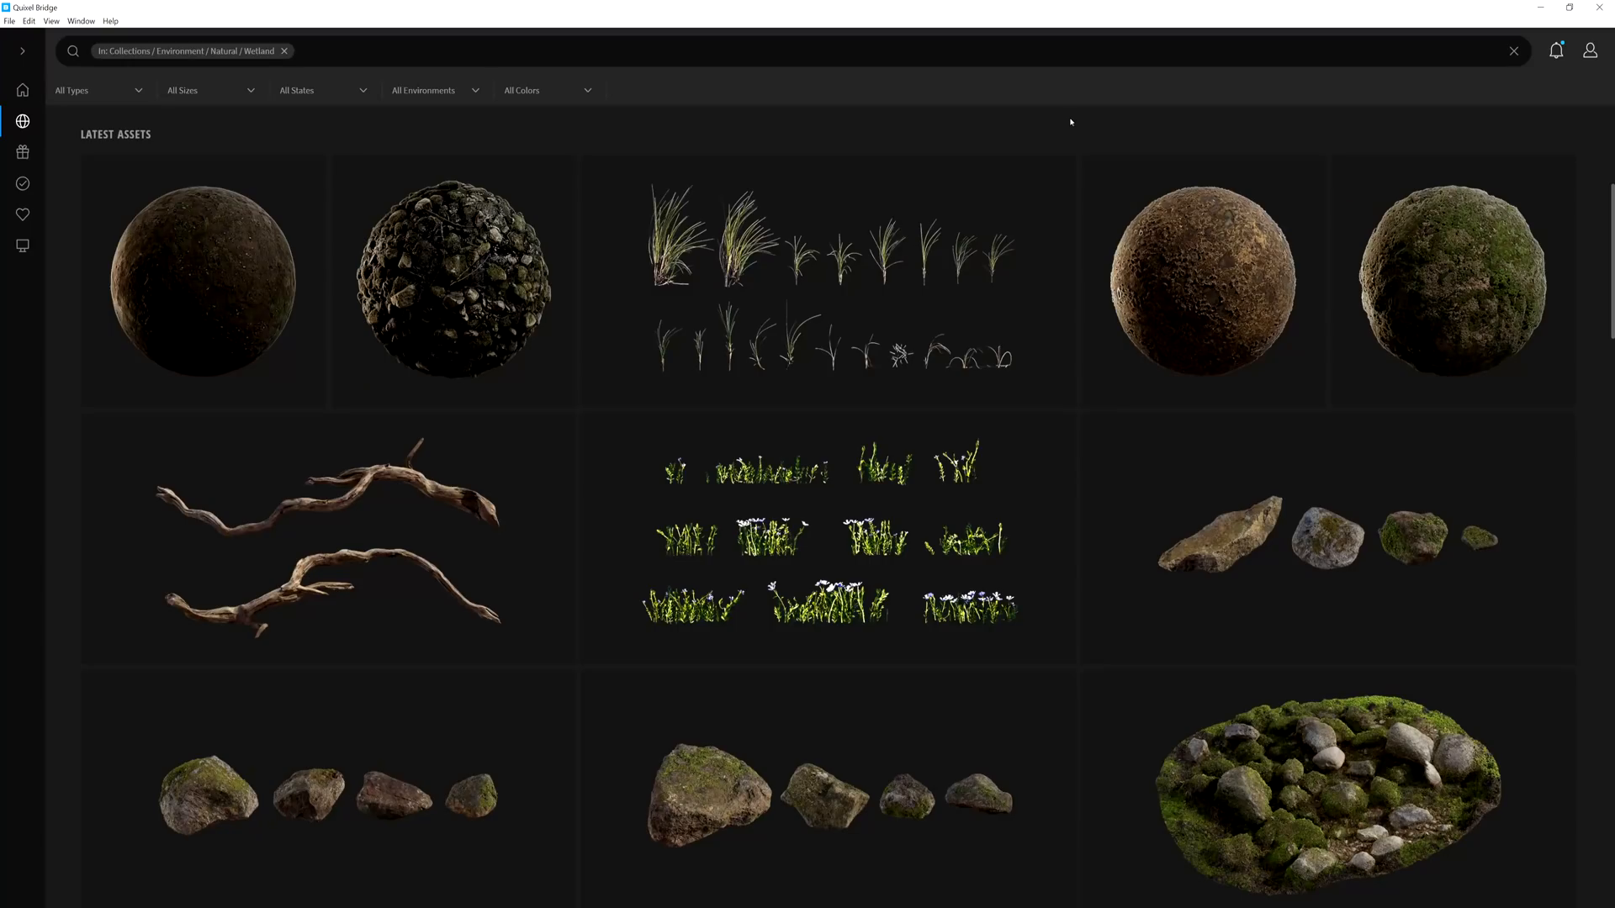
pyautogui.scroll(-3)
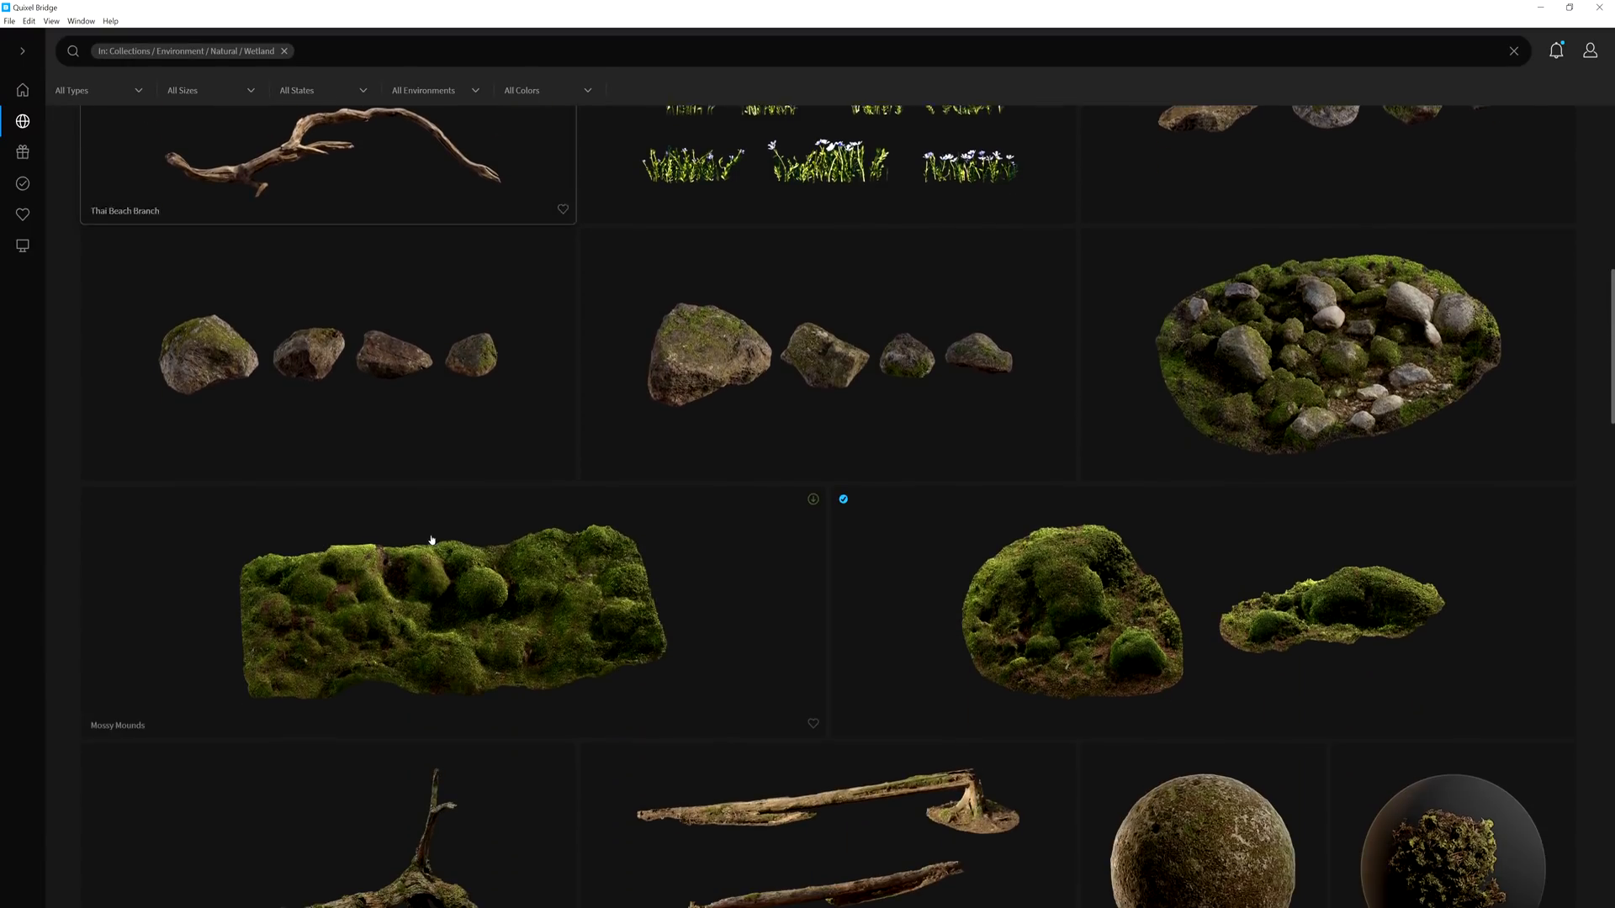
pyautogui.scroll(-3)
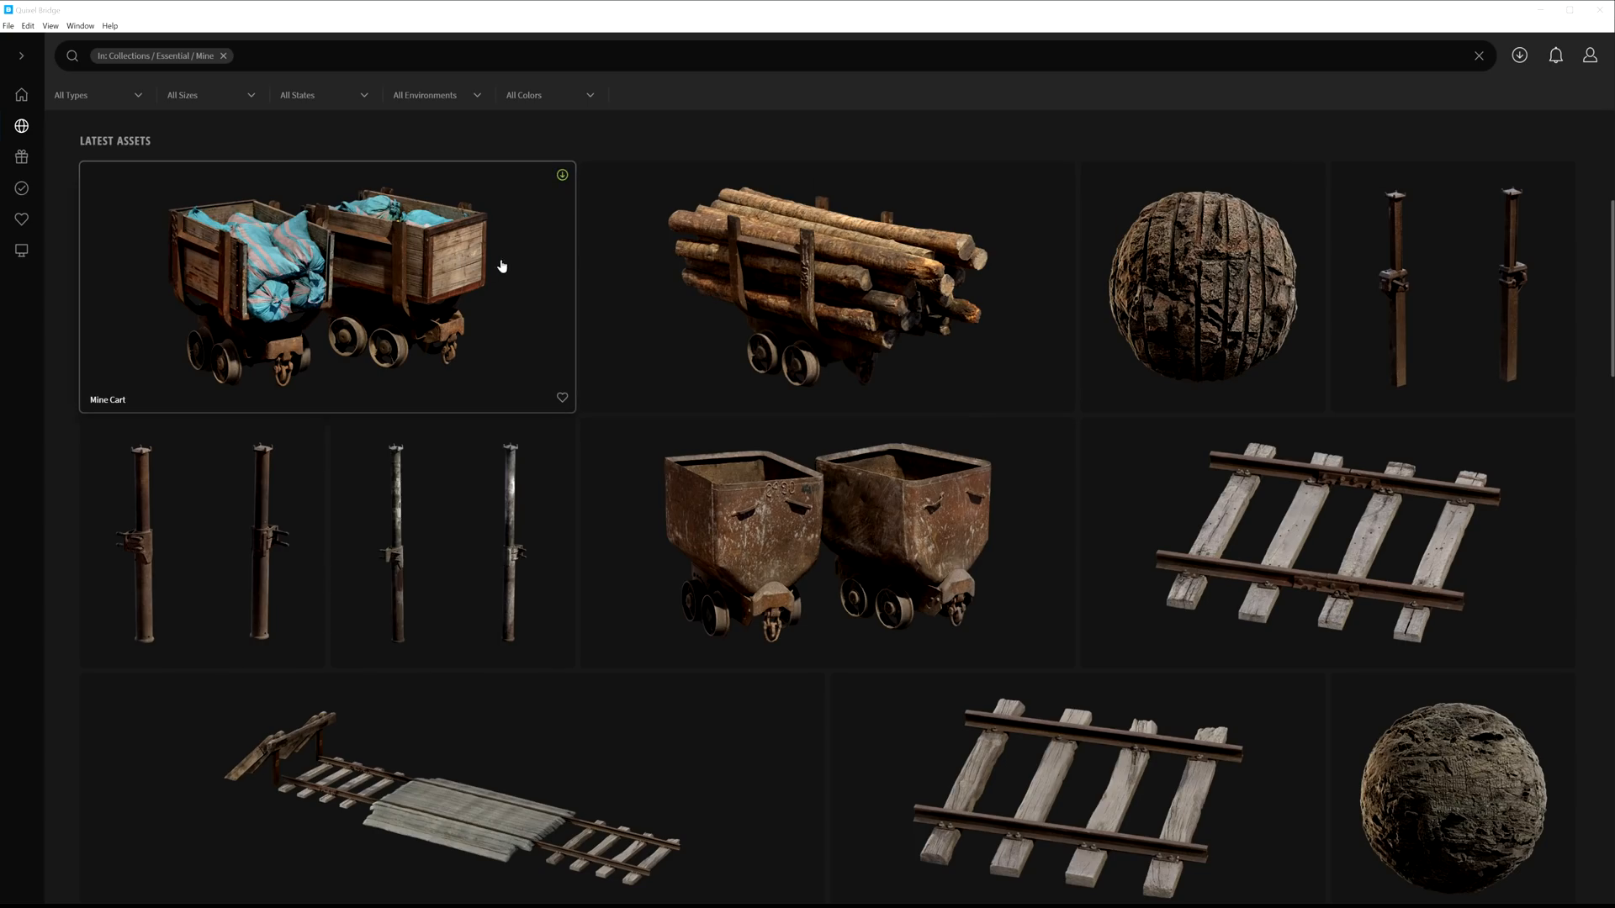
pyautogui.scroll(-3)
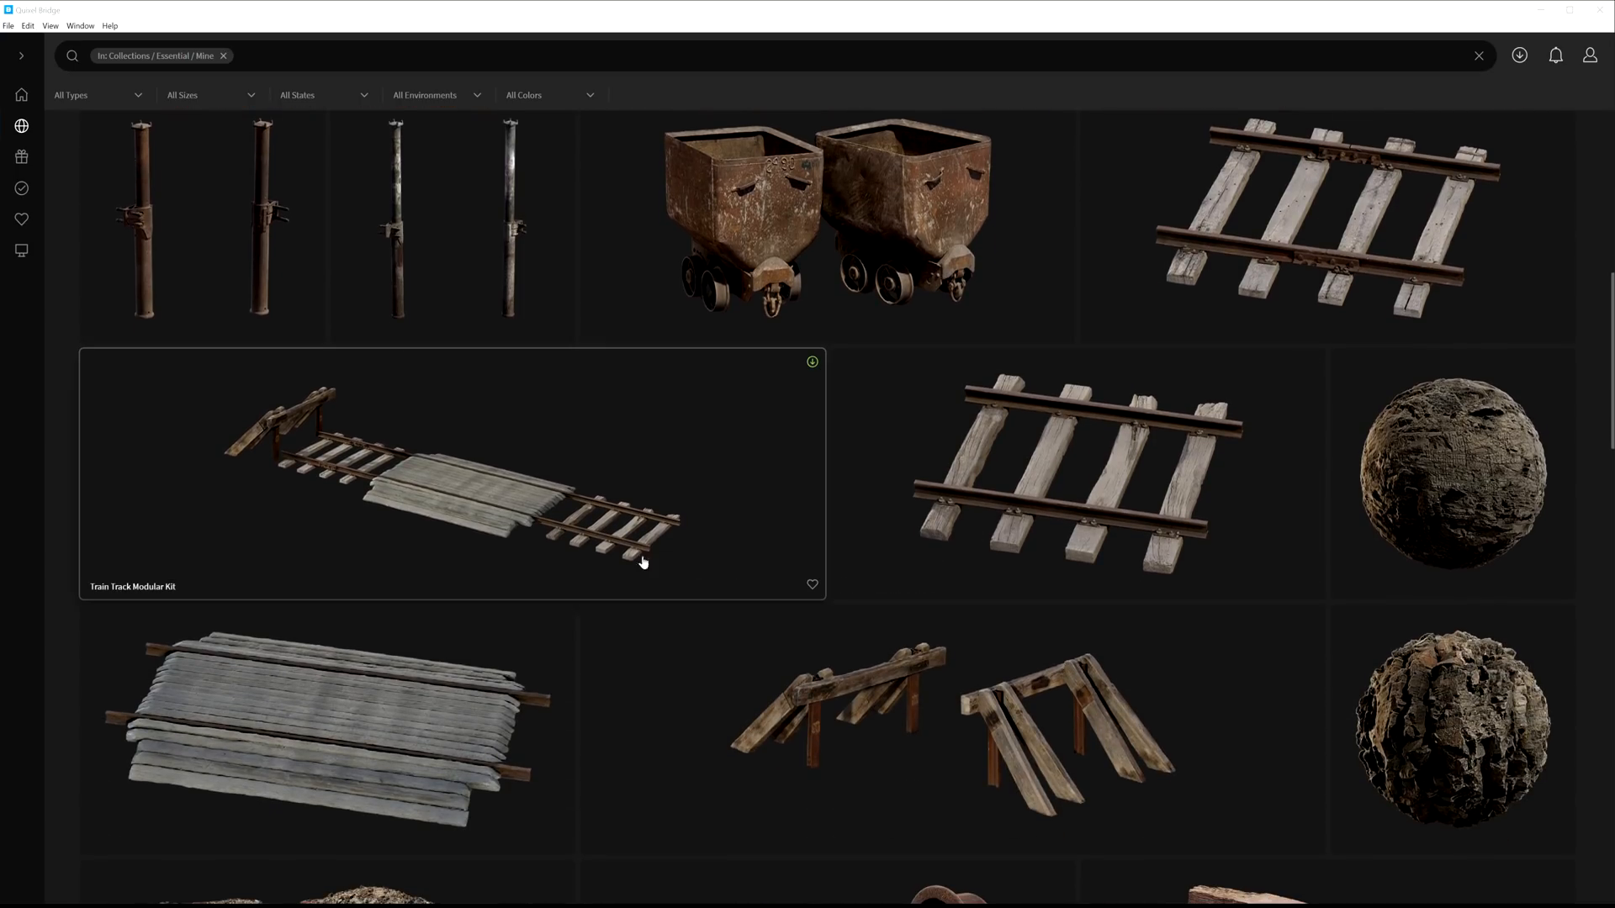
pyautogui.scroll(-3)
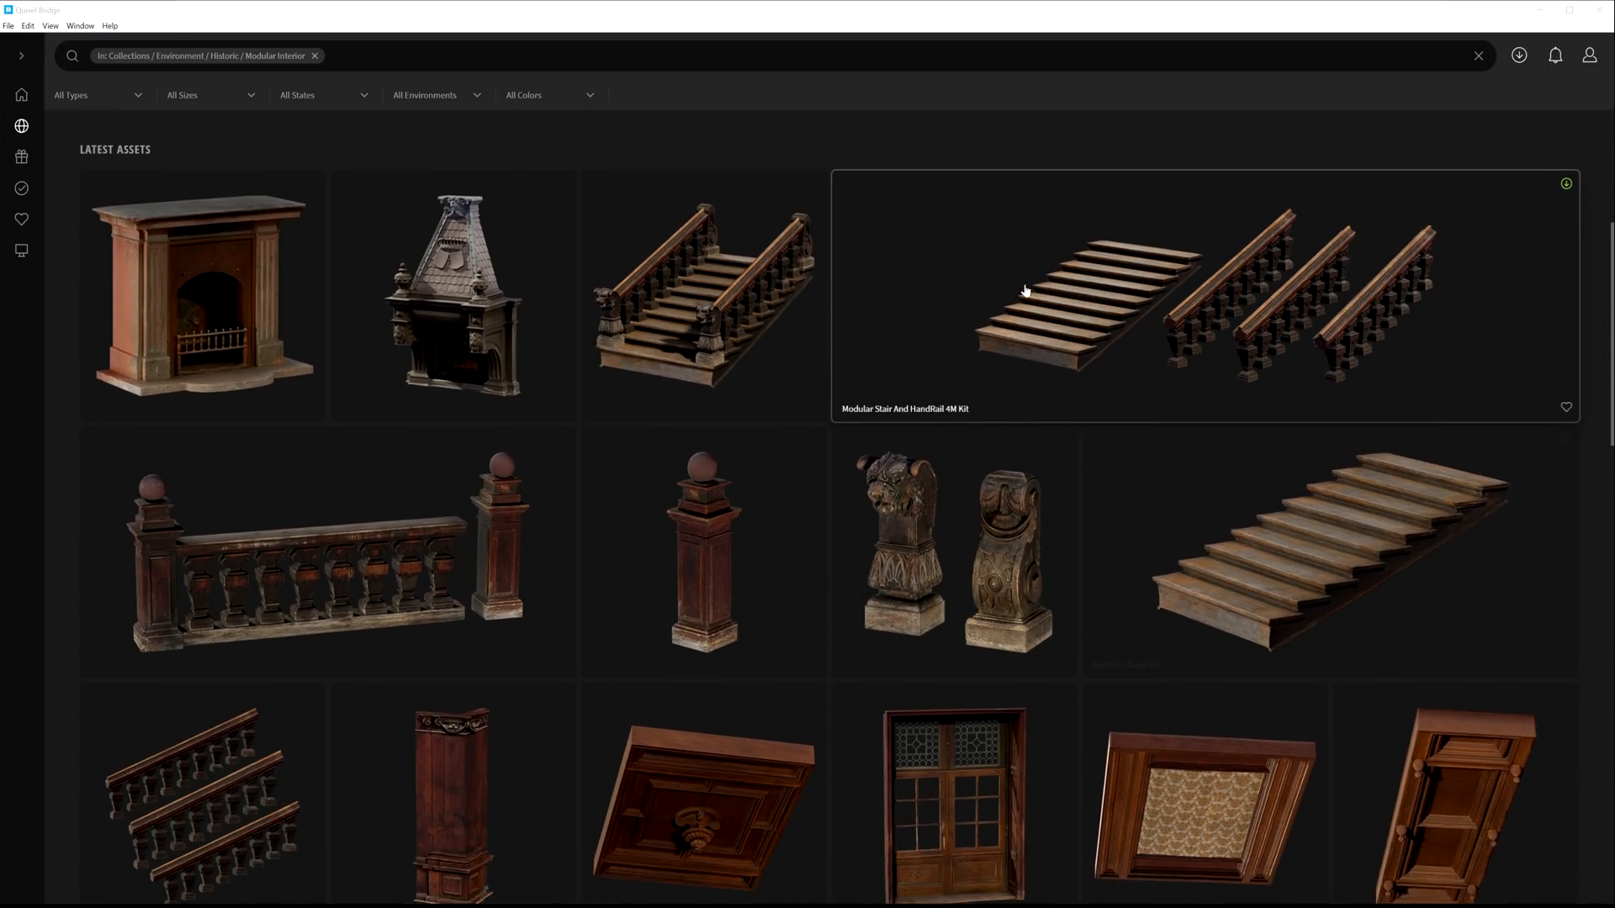
pyautogui.scroll(-3)
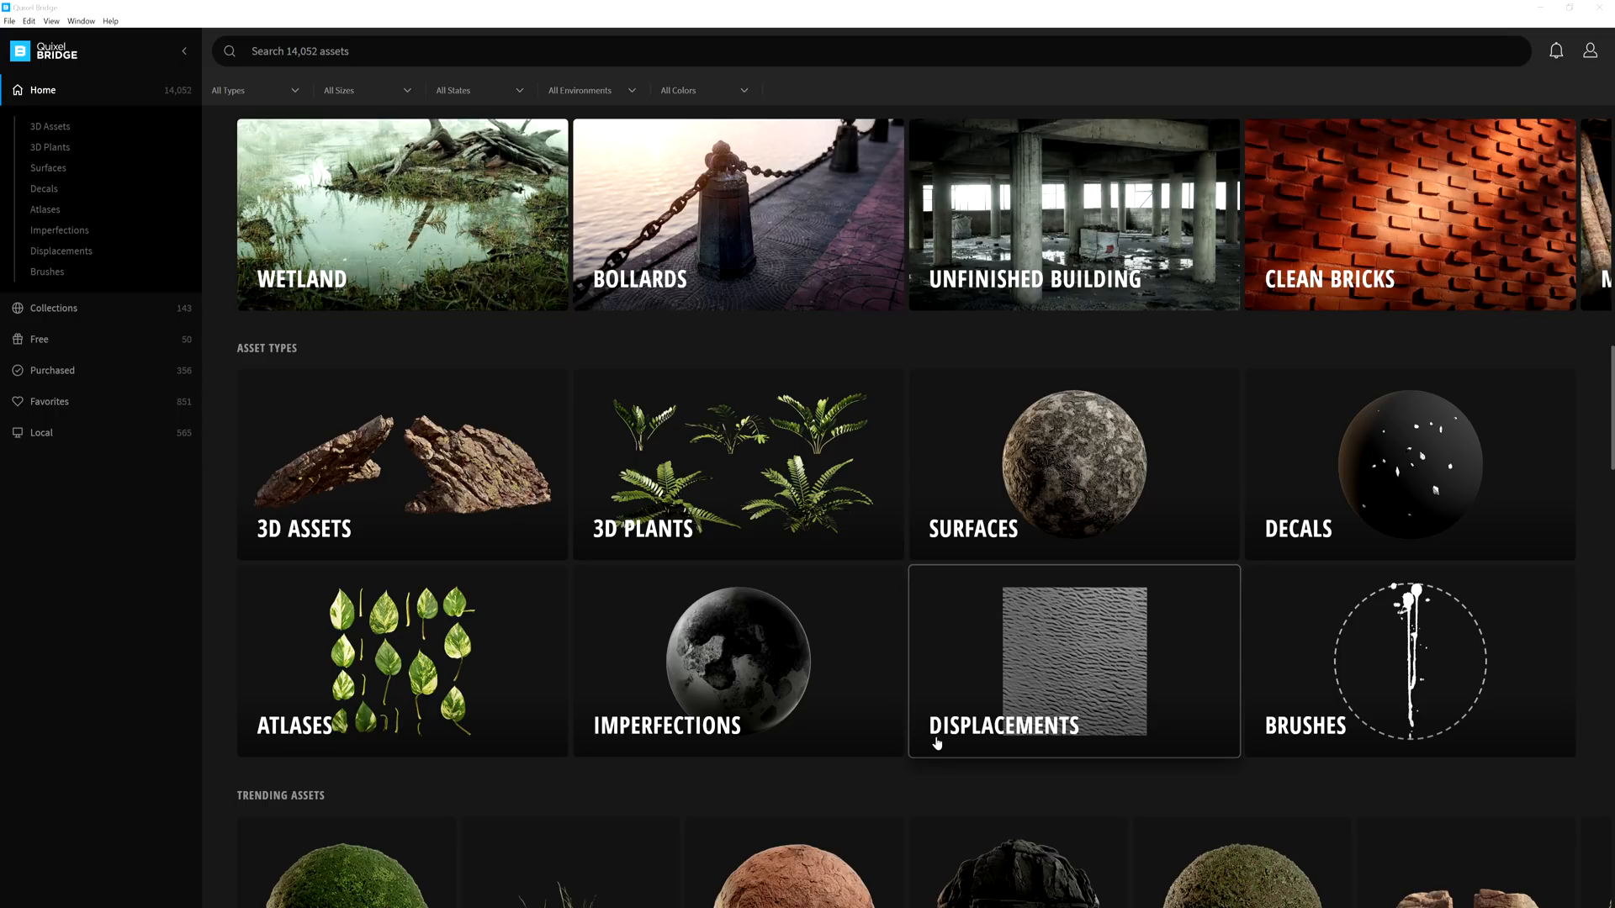
# Go through Collections > Environment > Urban to the Unfinished Building collection listing its pillars, beams and bags.
pyautogui.click(54, 121)
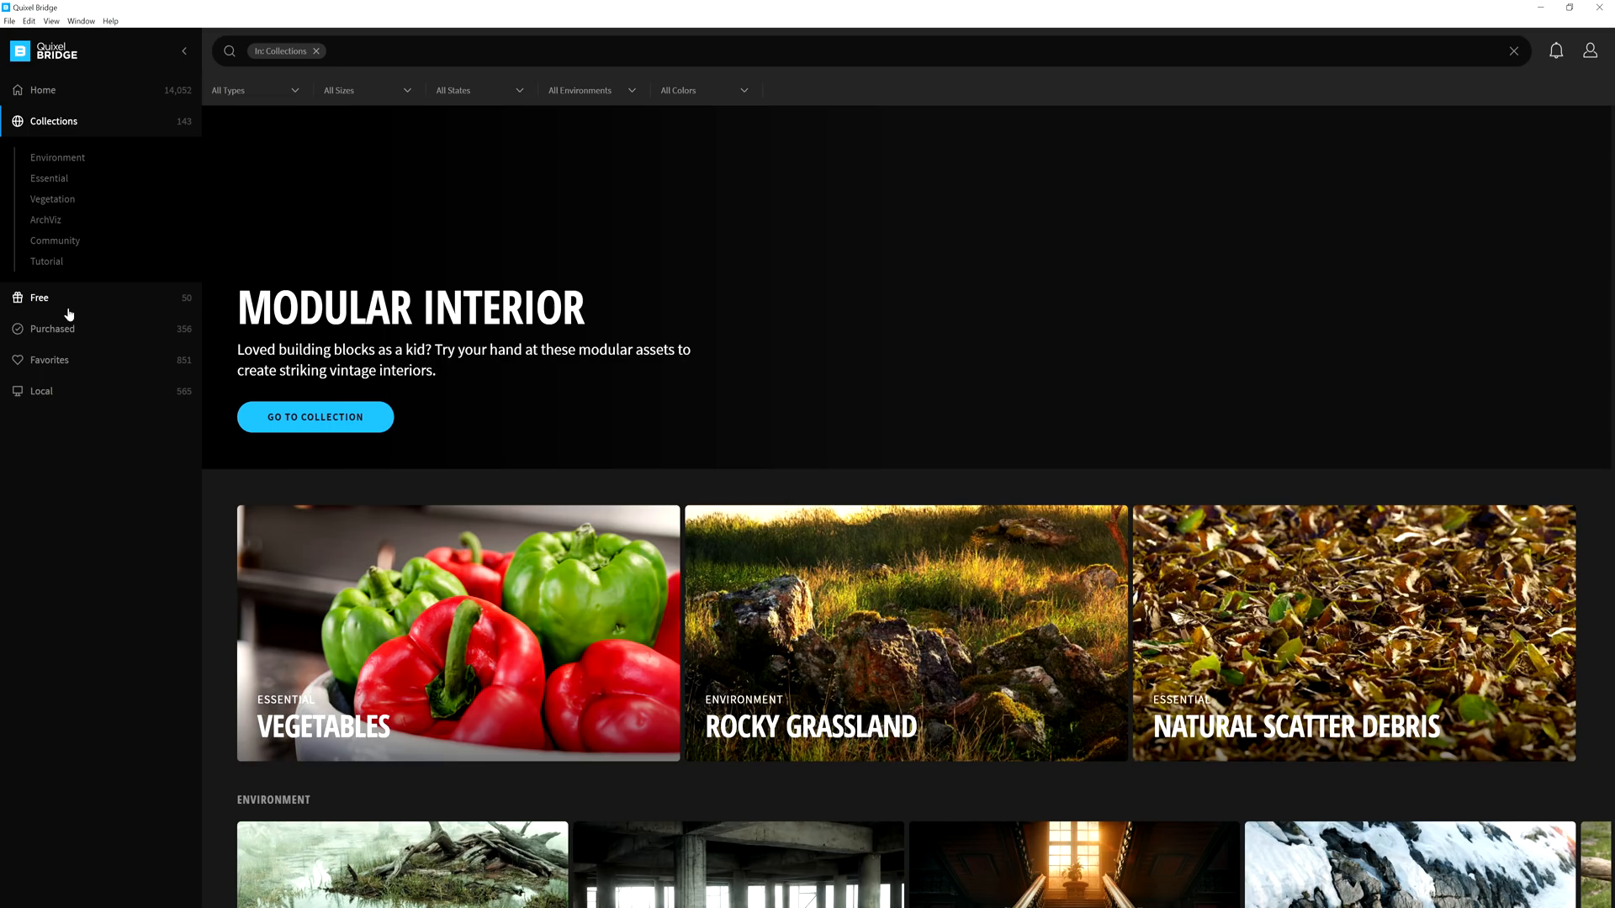
pyautogui.click(54, 241)
pyautogui.write('Graffiti')
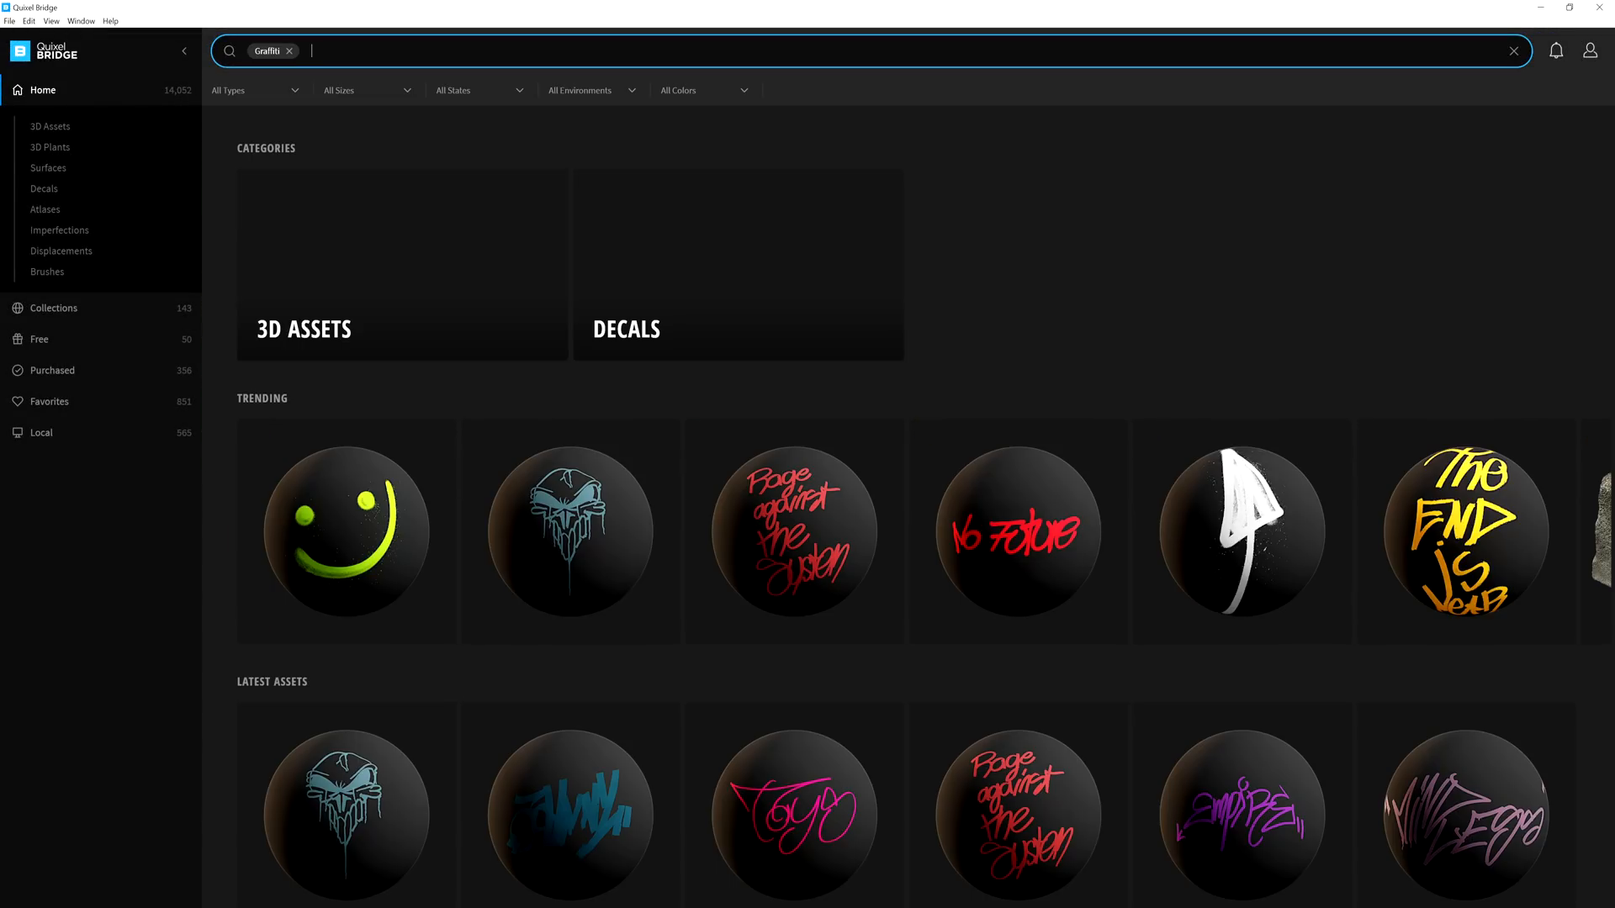
pyautogui.scroll(-3)
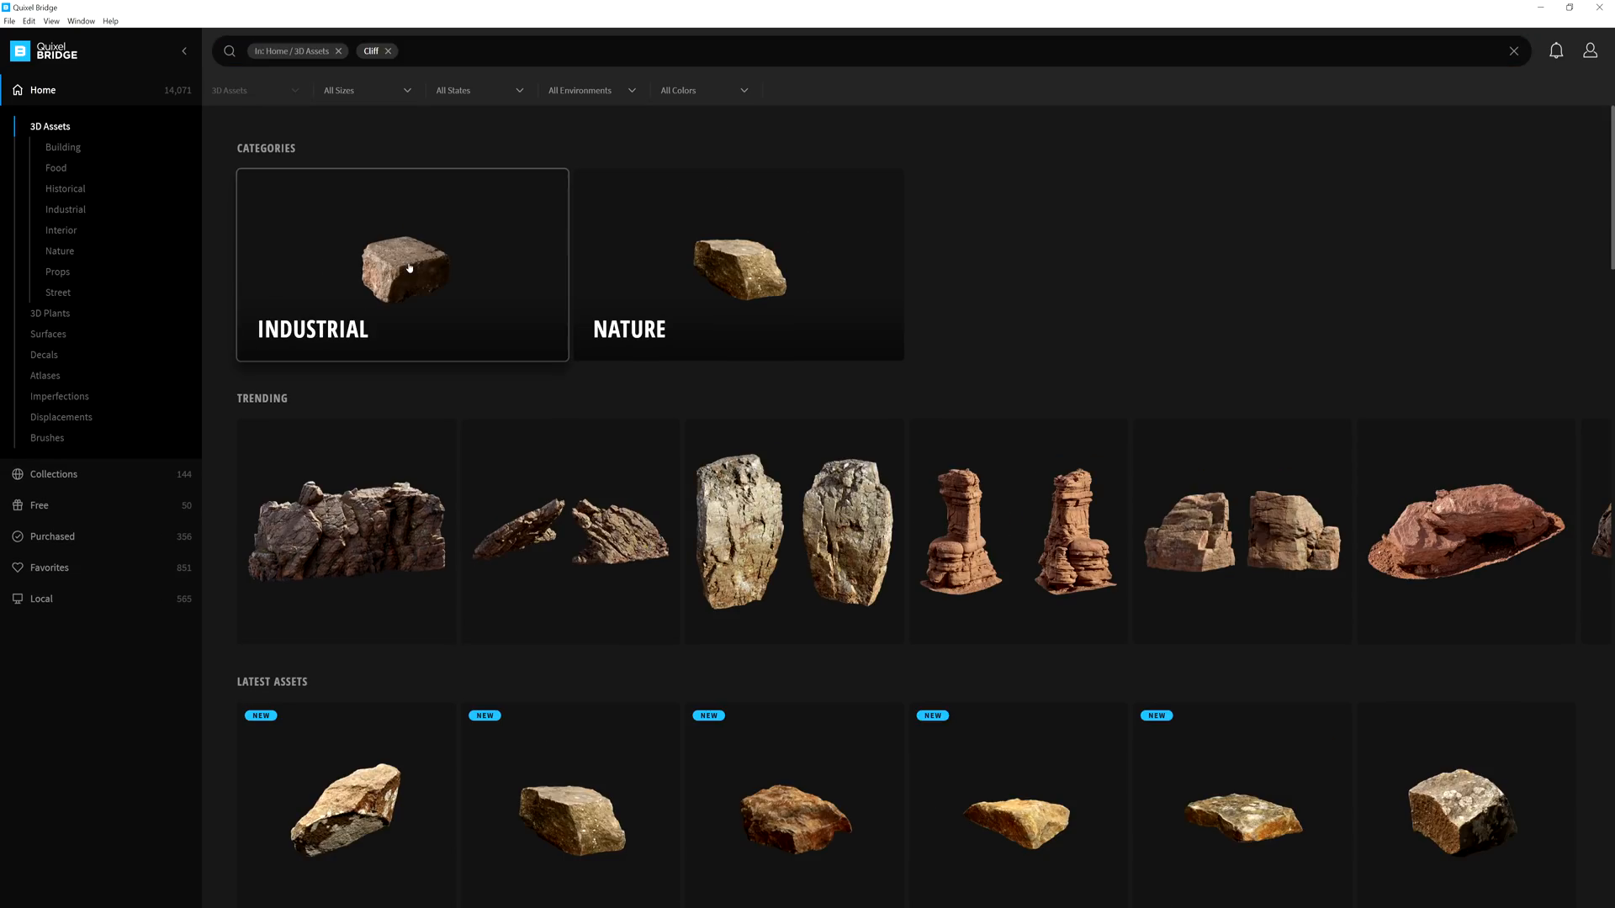
pyautogui.scroll(-3)
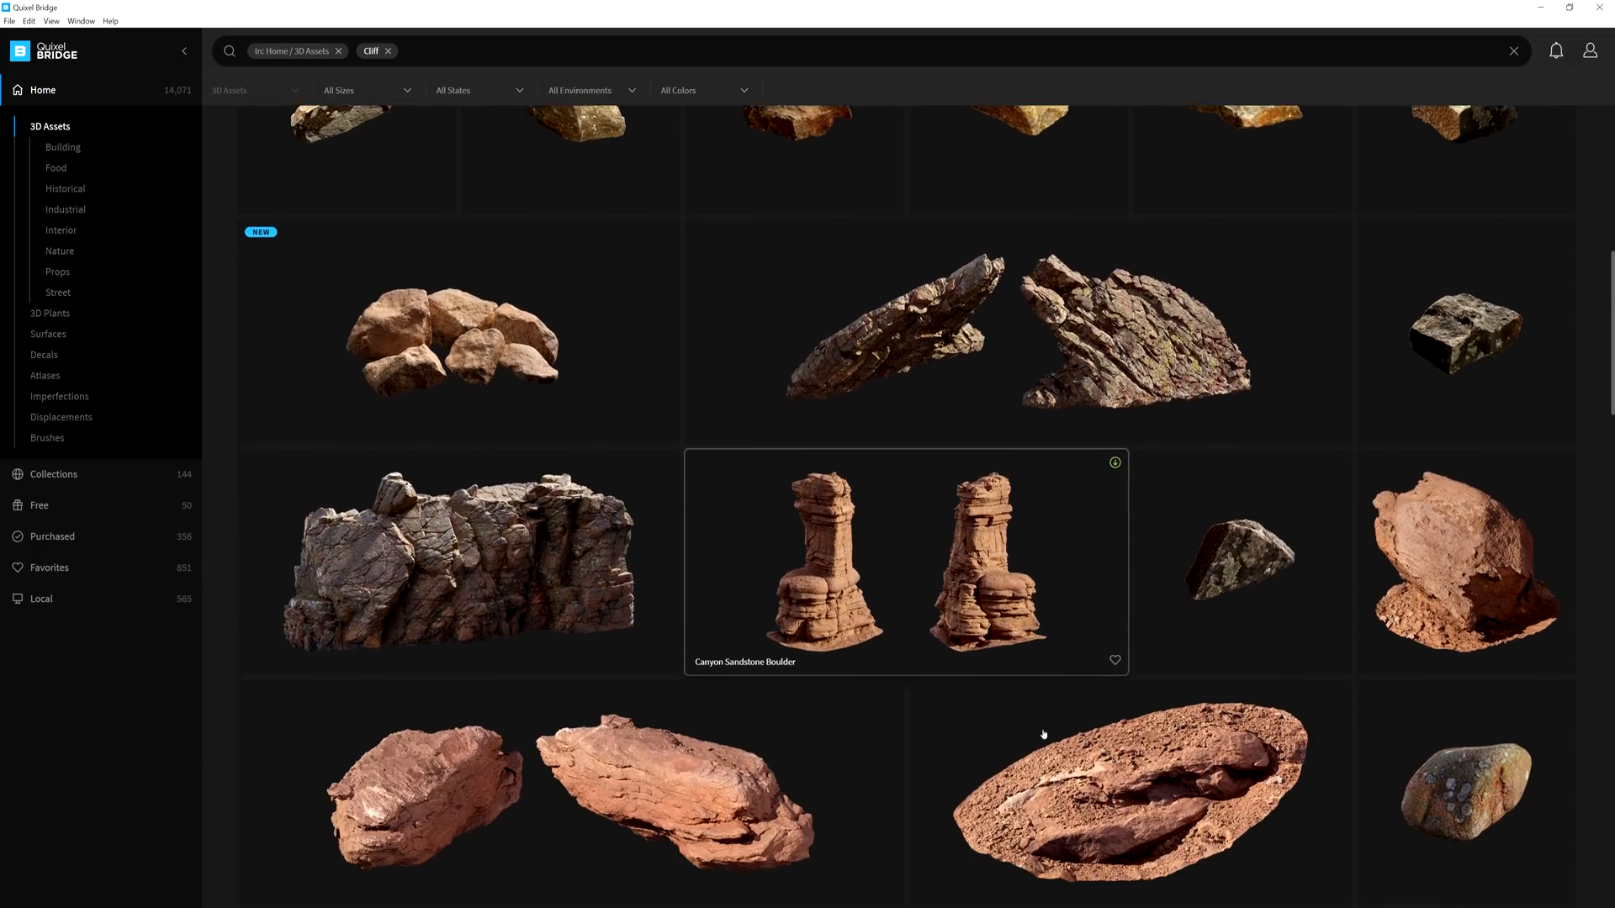
pyautogui.scroll(-3)
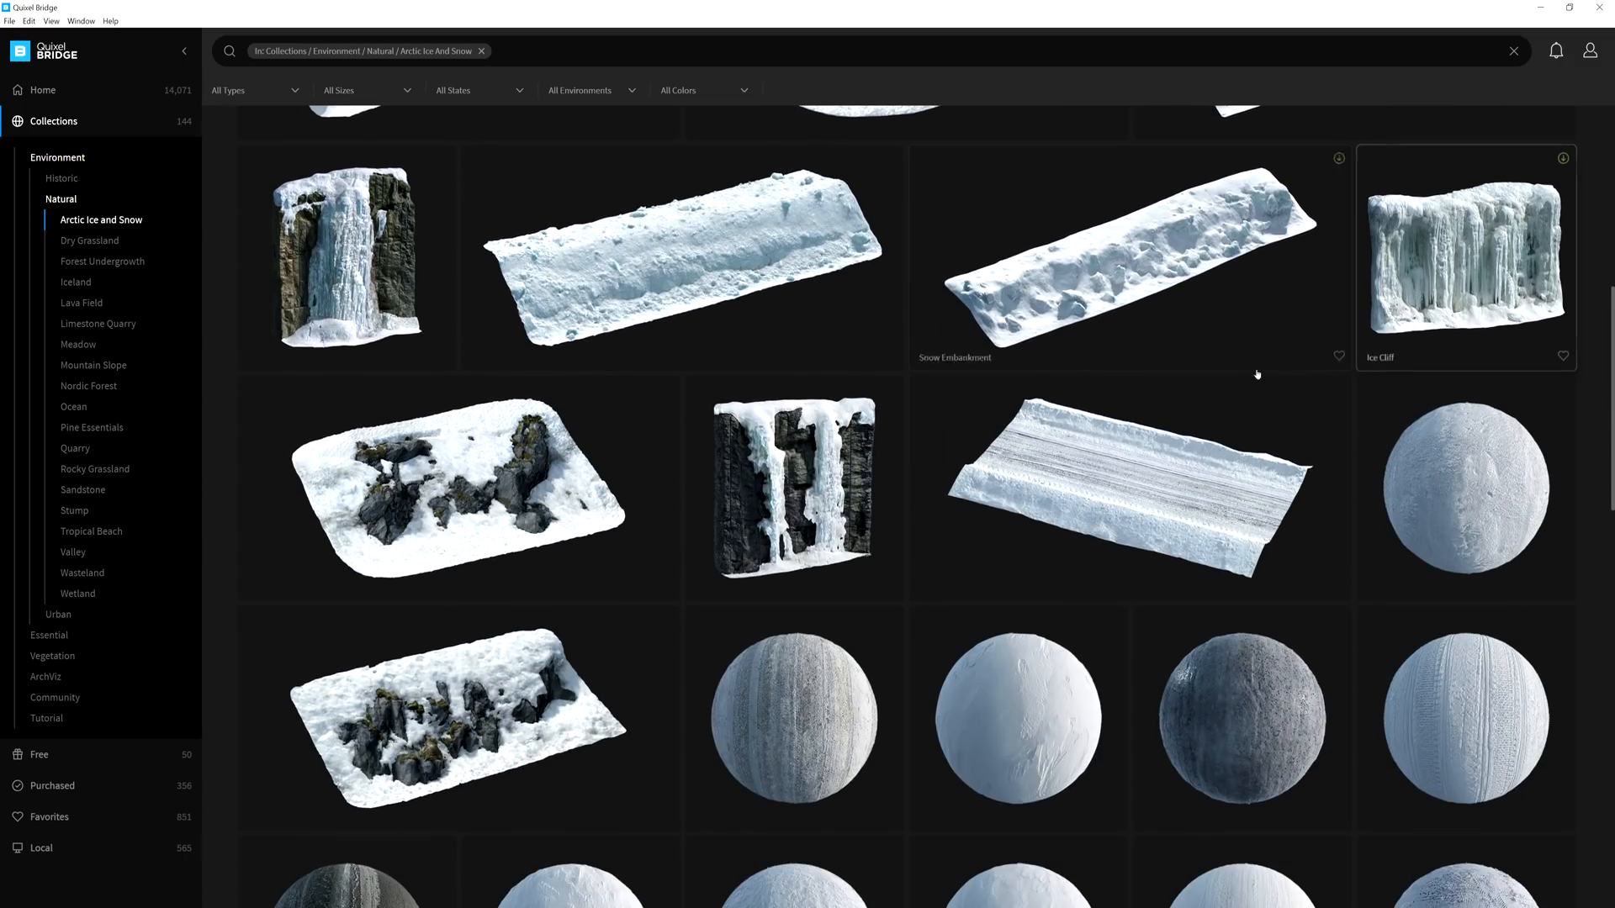
pyautogui.scroll(-3)
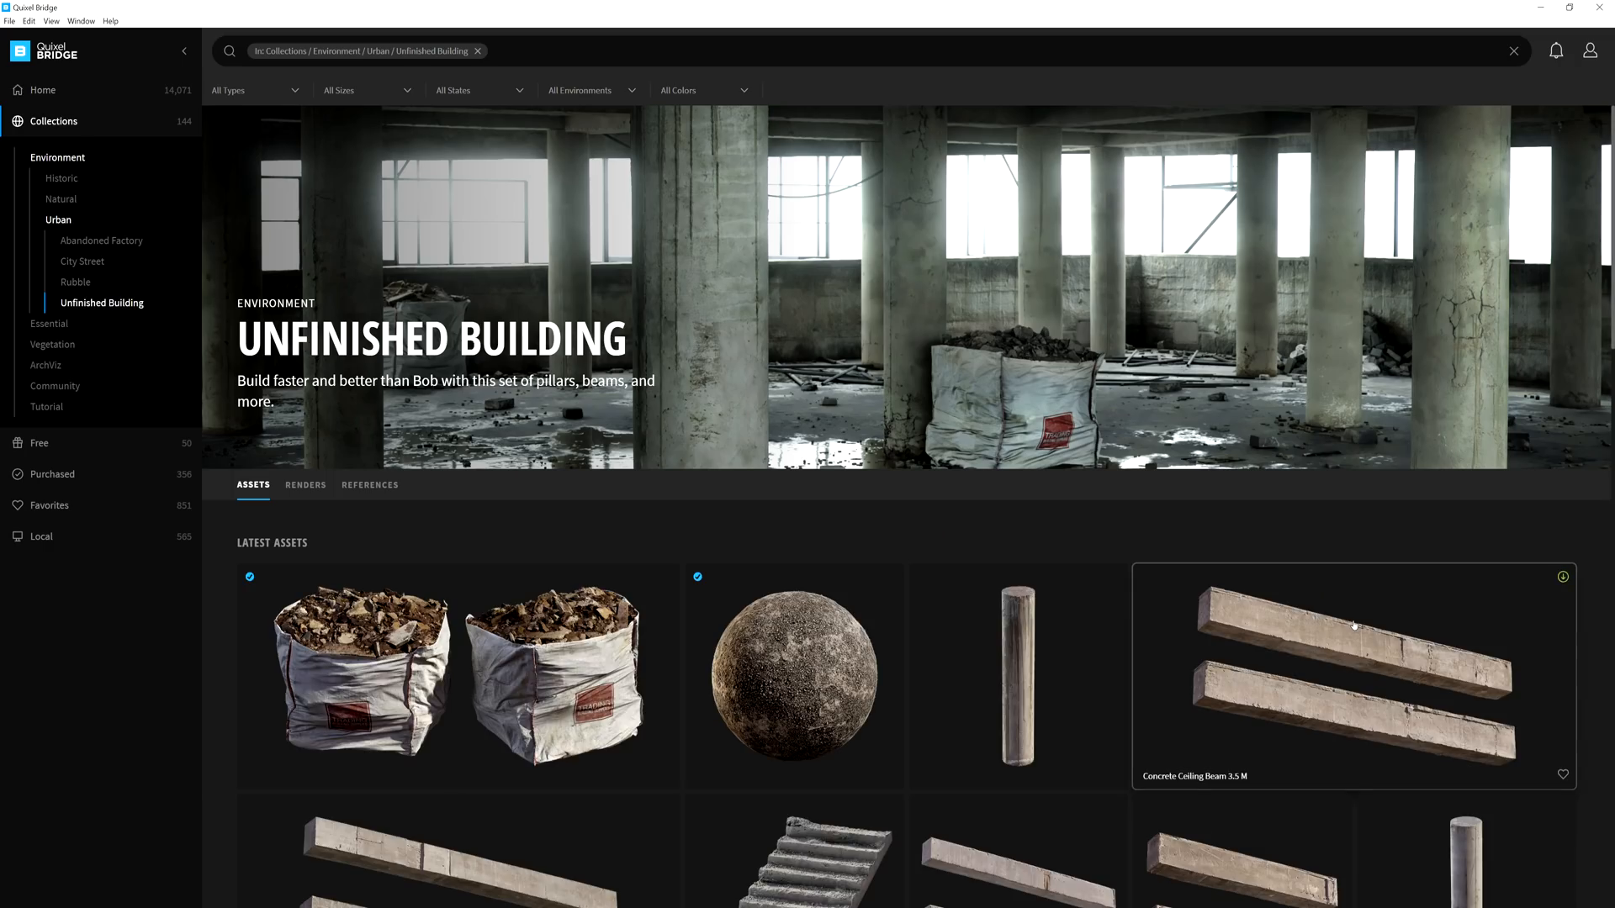
# Inspect the Bulk Bag's albedo and 3D preview with normal-map and wireframe shading, returning to its details.
pyautogui.click(360, 675)
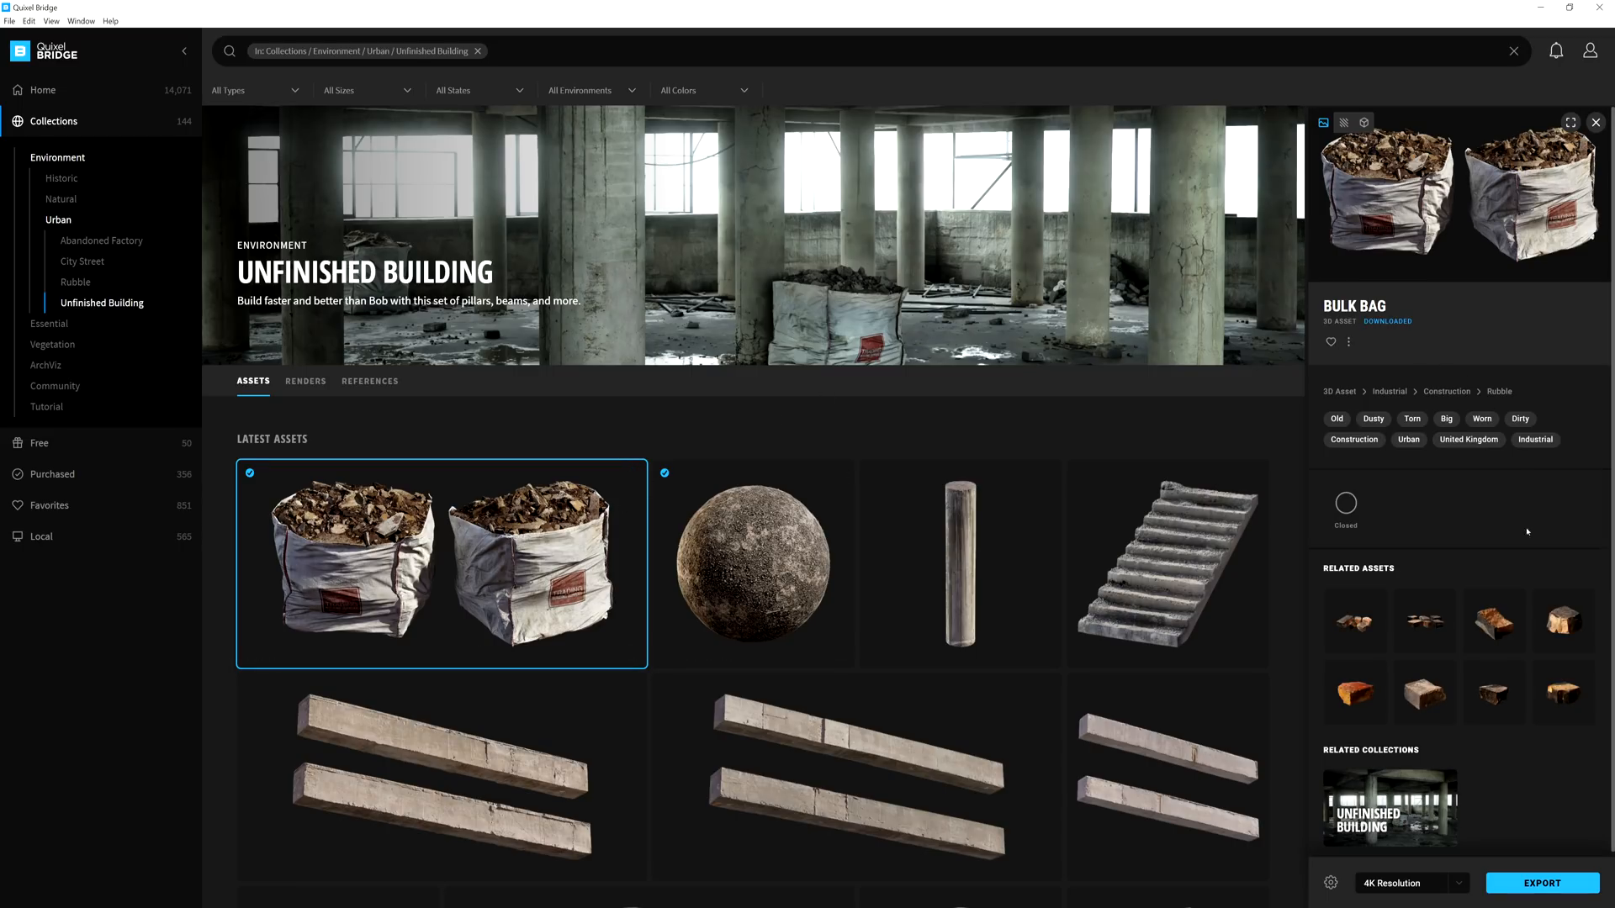
pyautogui.moveTo(1452, 333)
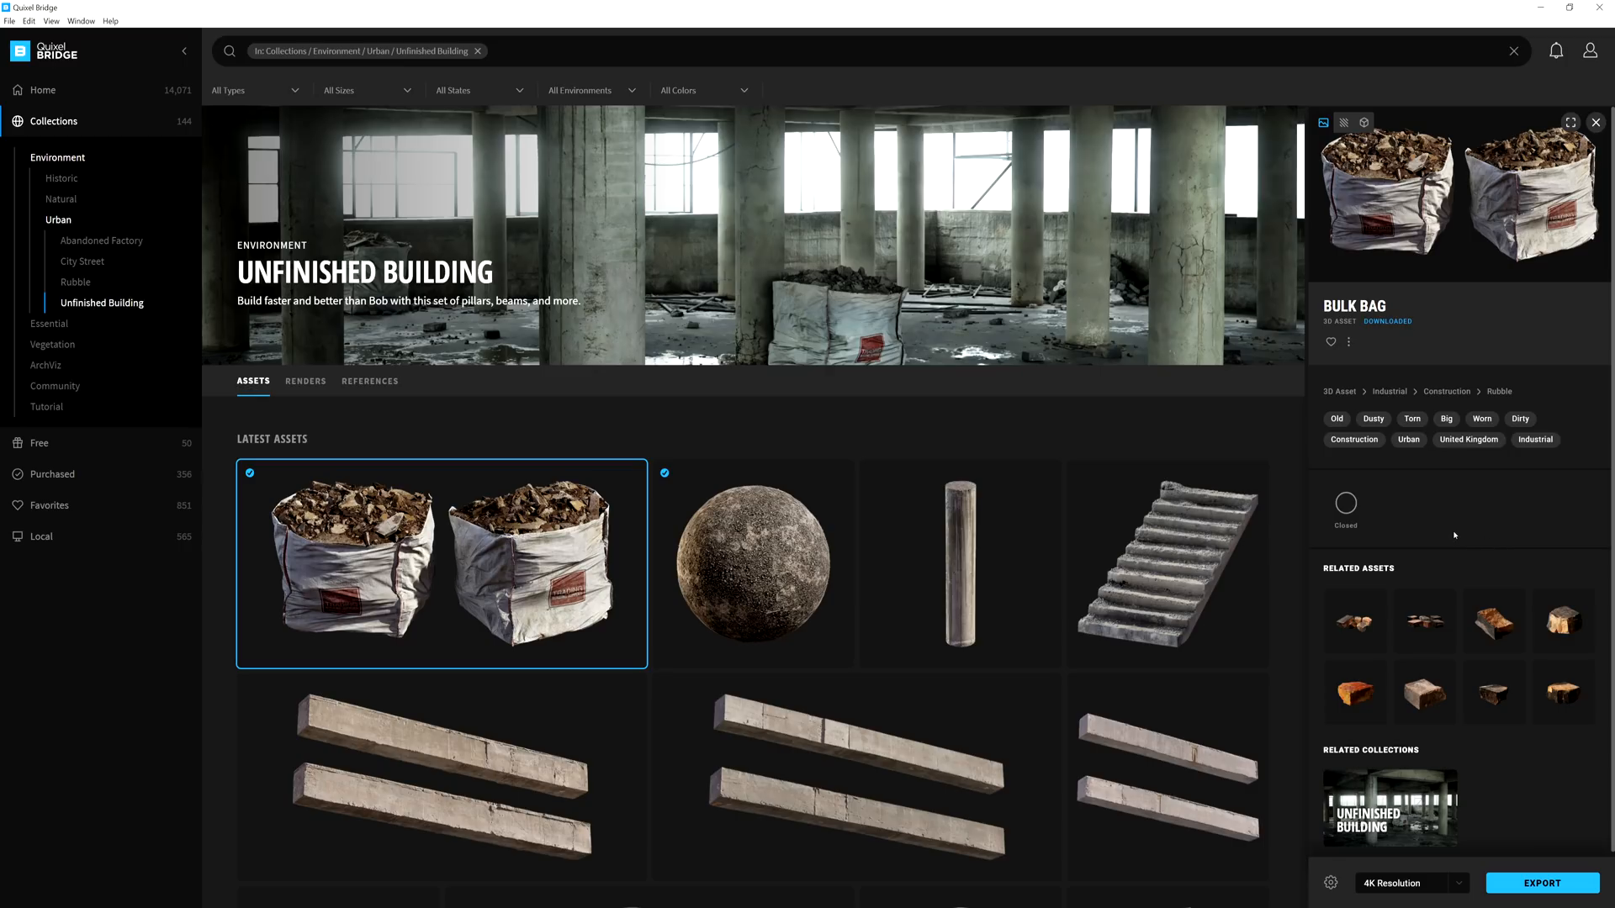
pyautogui.click(1362, 122)
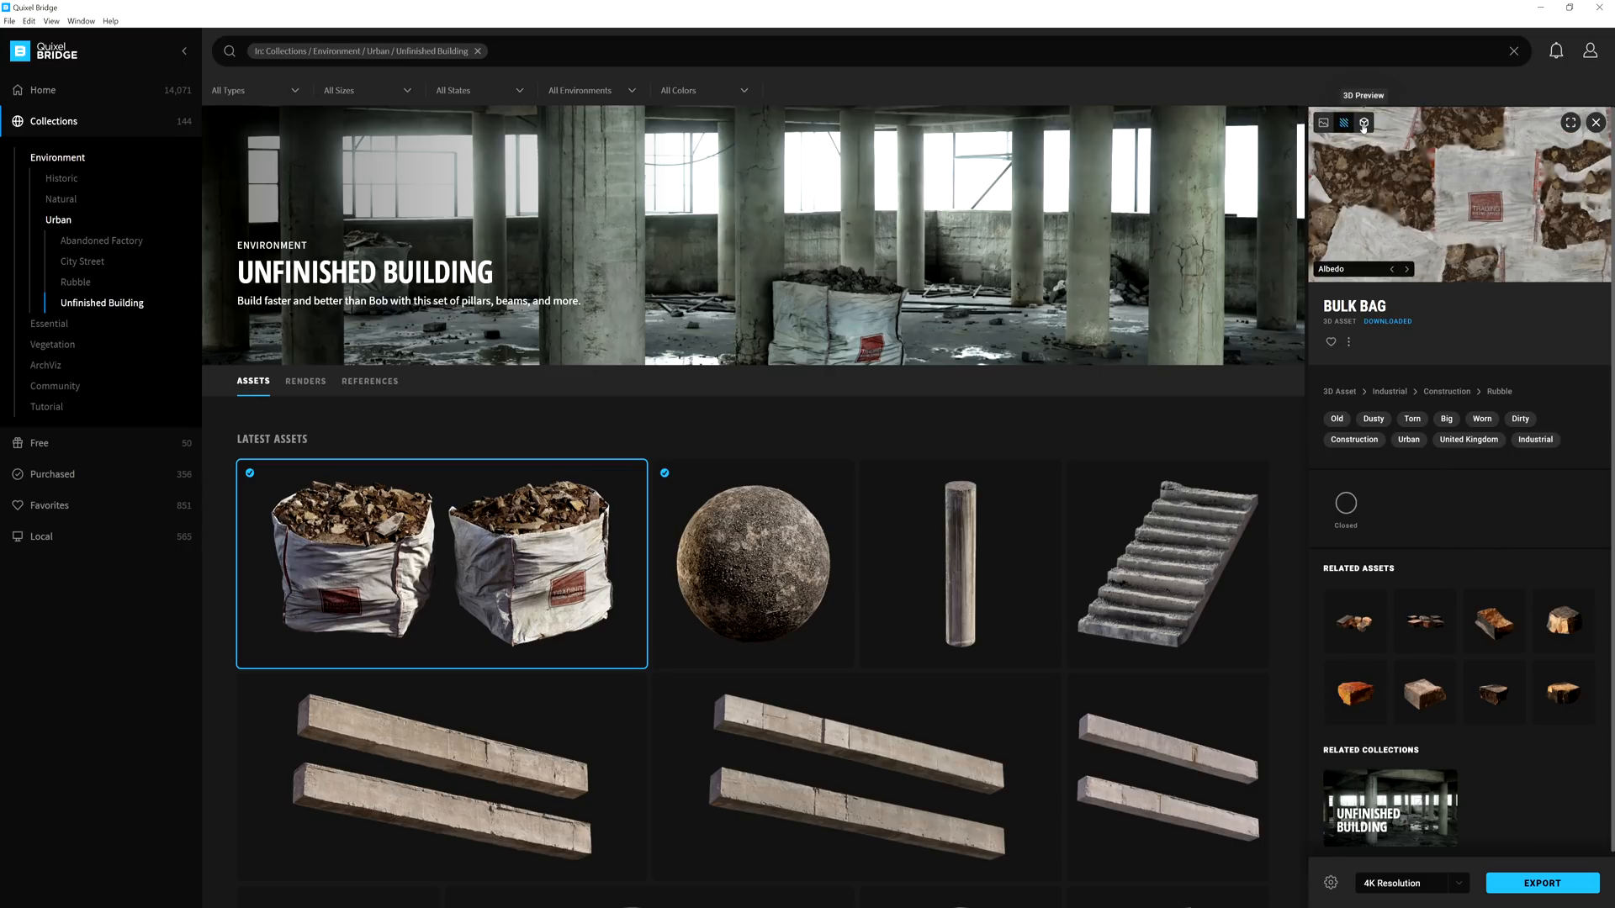
pyautogui.click(1569, 123)
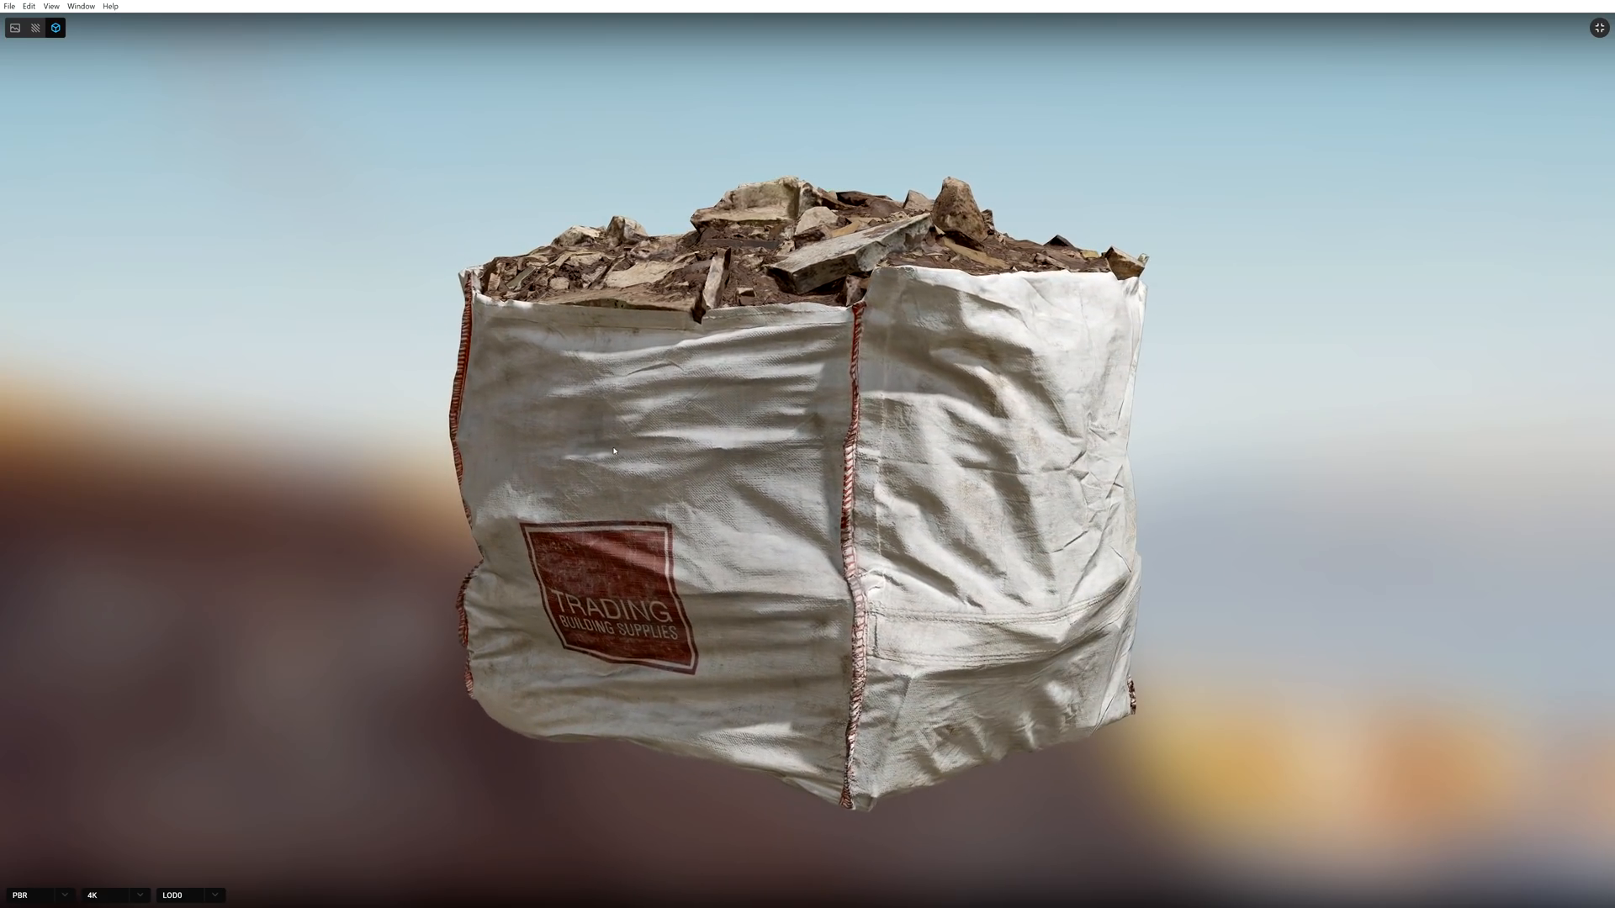
pyautogui.click(39, 895)
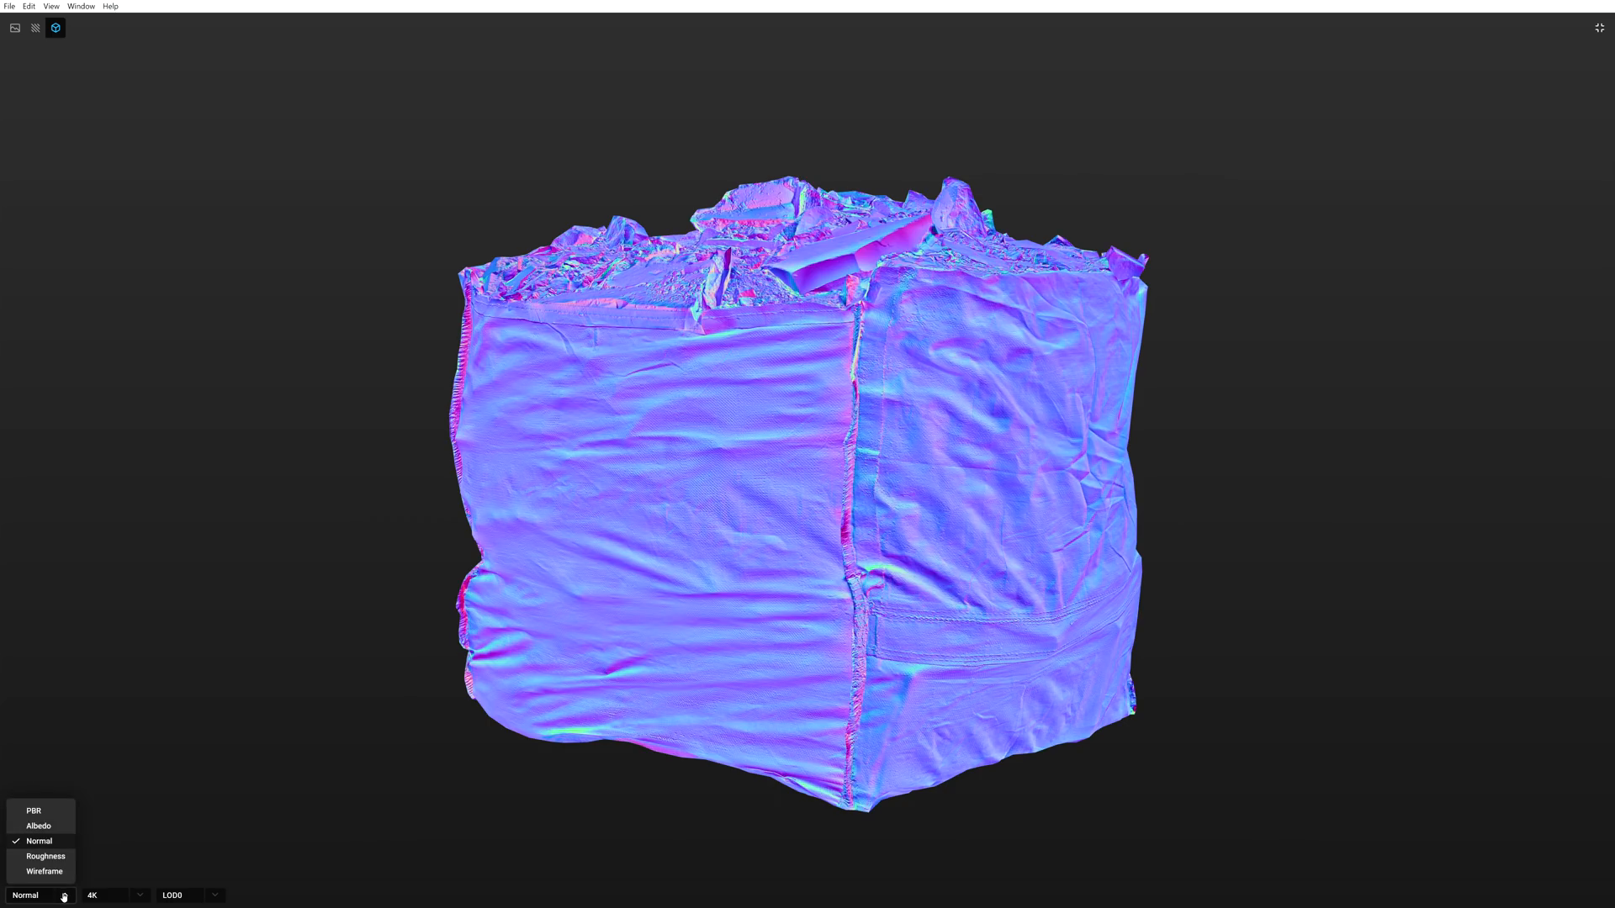
pyautogui.click(43, 871)
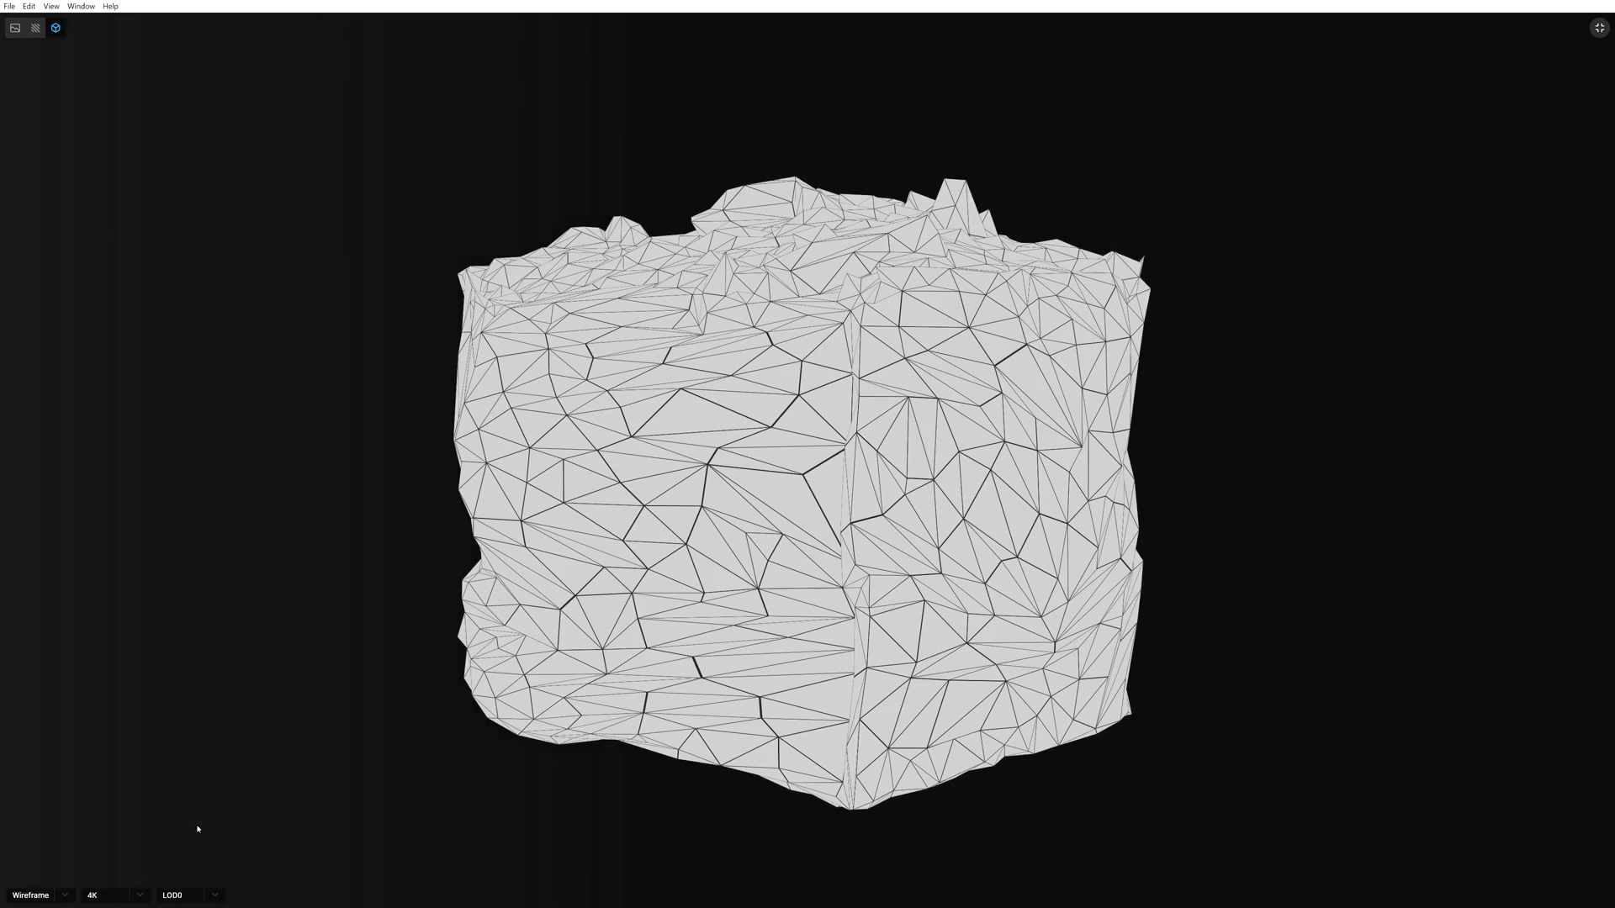
pyautogui.click(30, 893)
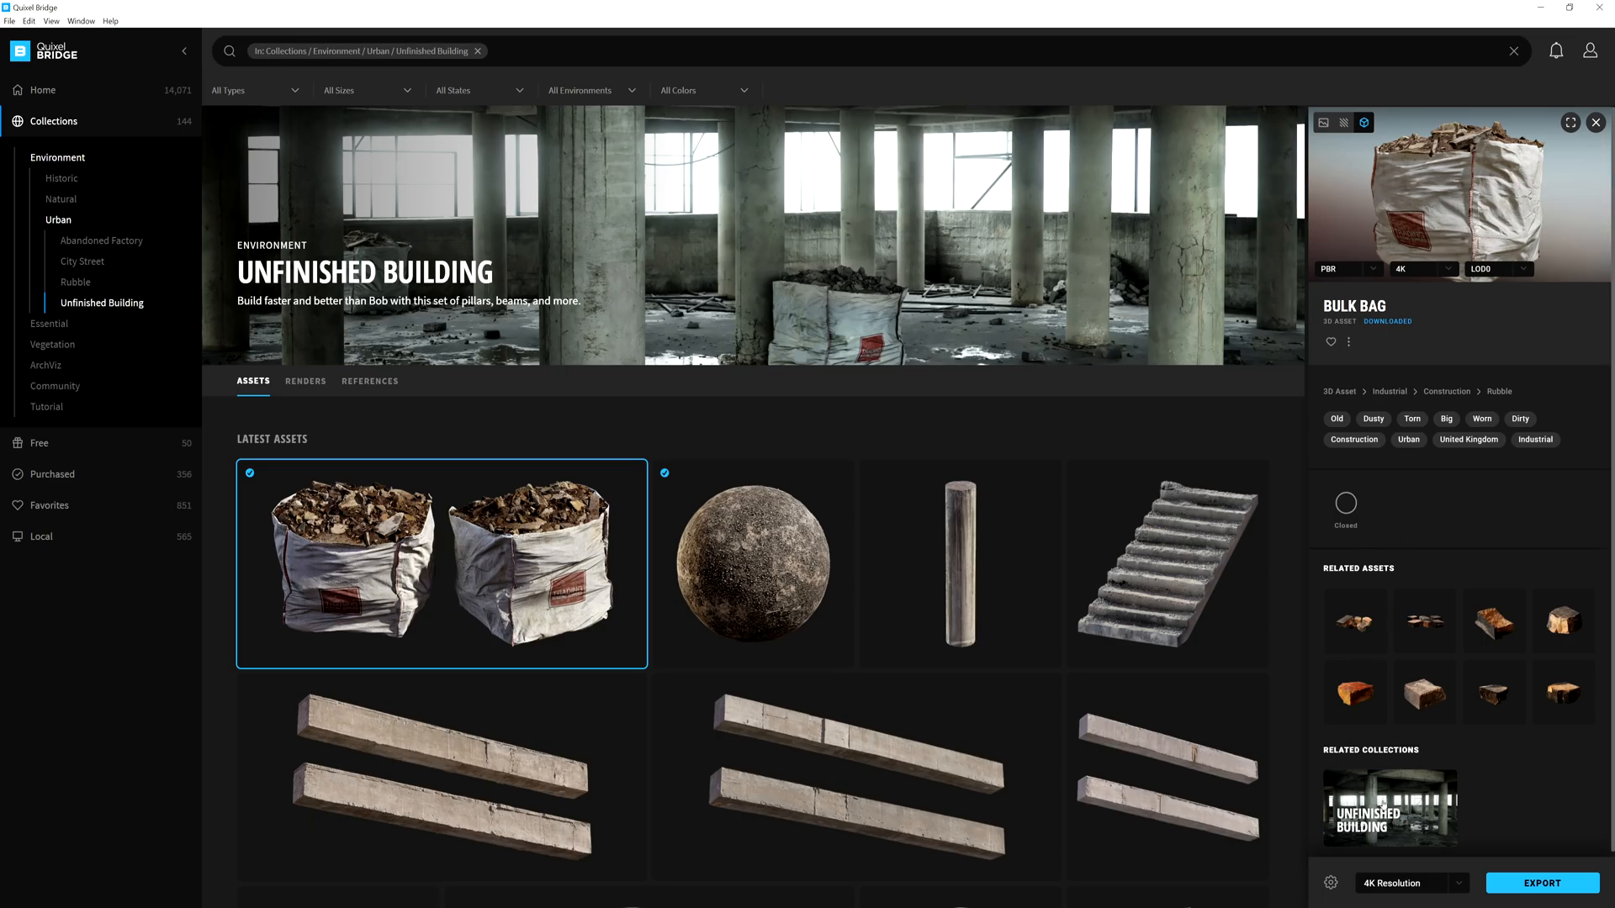
# Download the Bulk Bag at 8K and review which texture maps are included.
pyautogui.click(1411, 883)
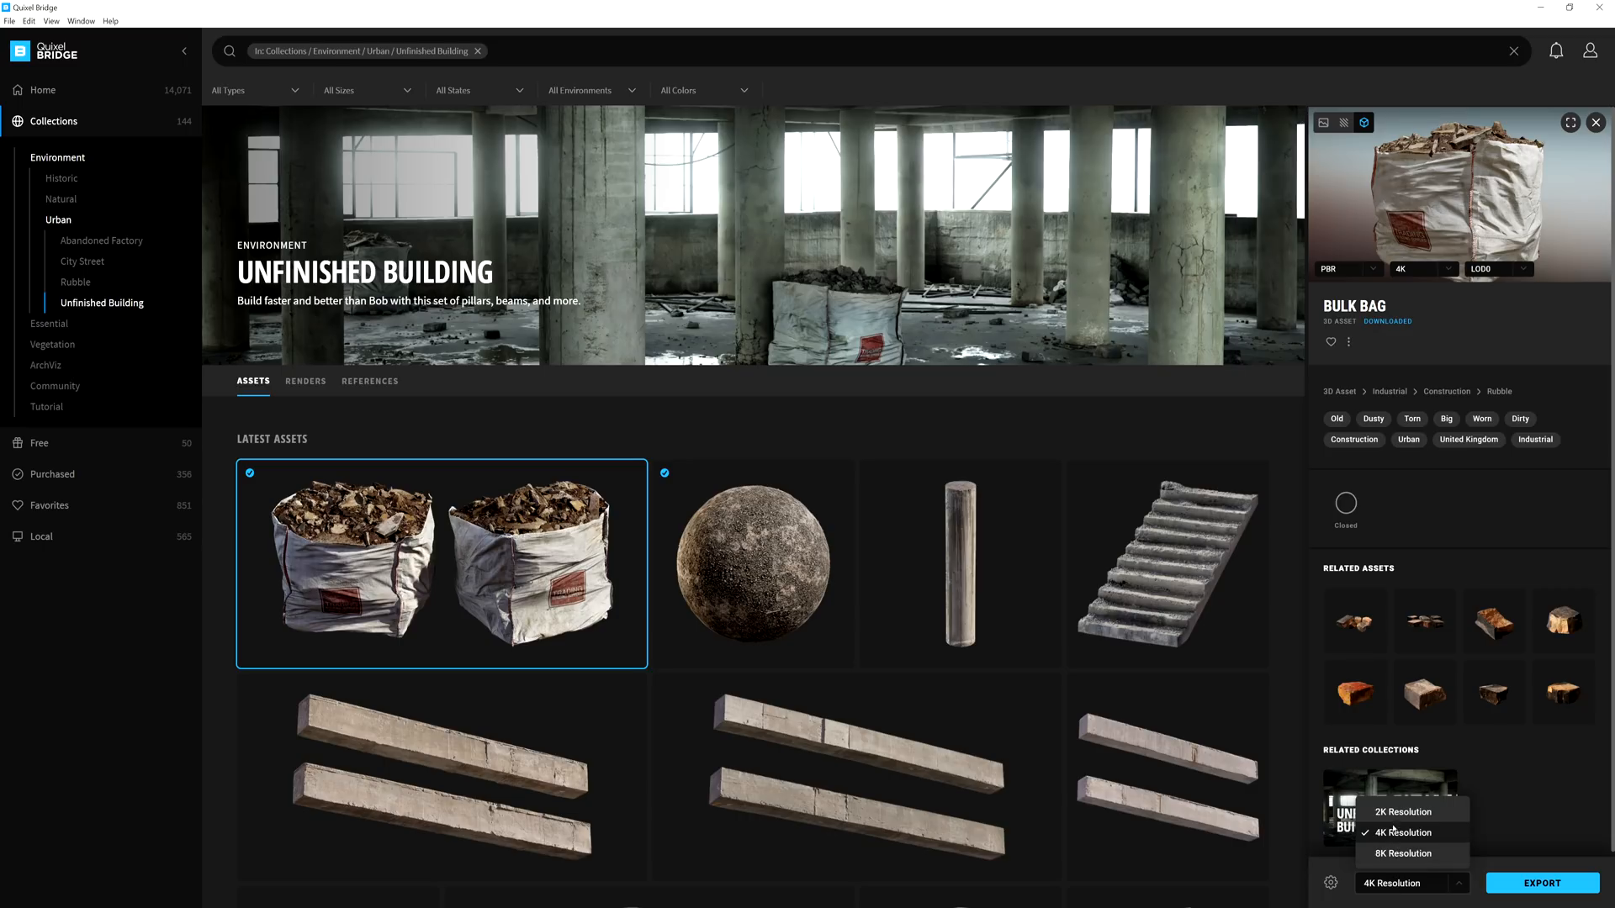
pyautogui.click(1401, 853)
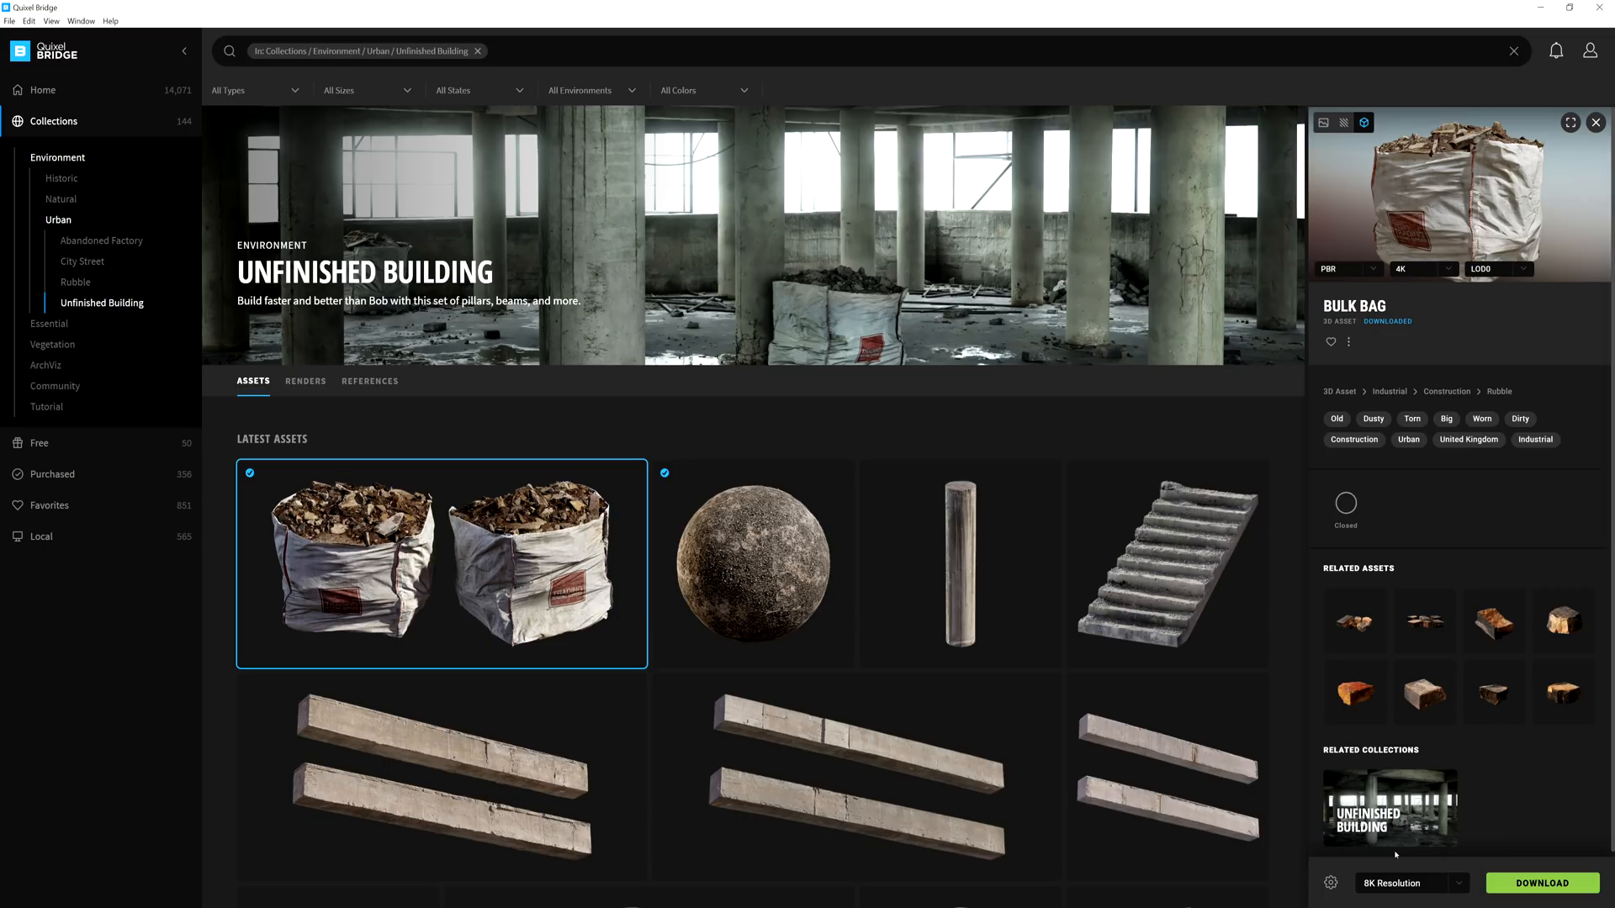
pyautogui.moveTo(1542, 883)
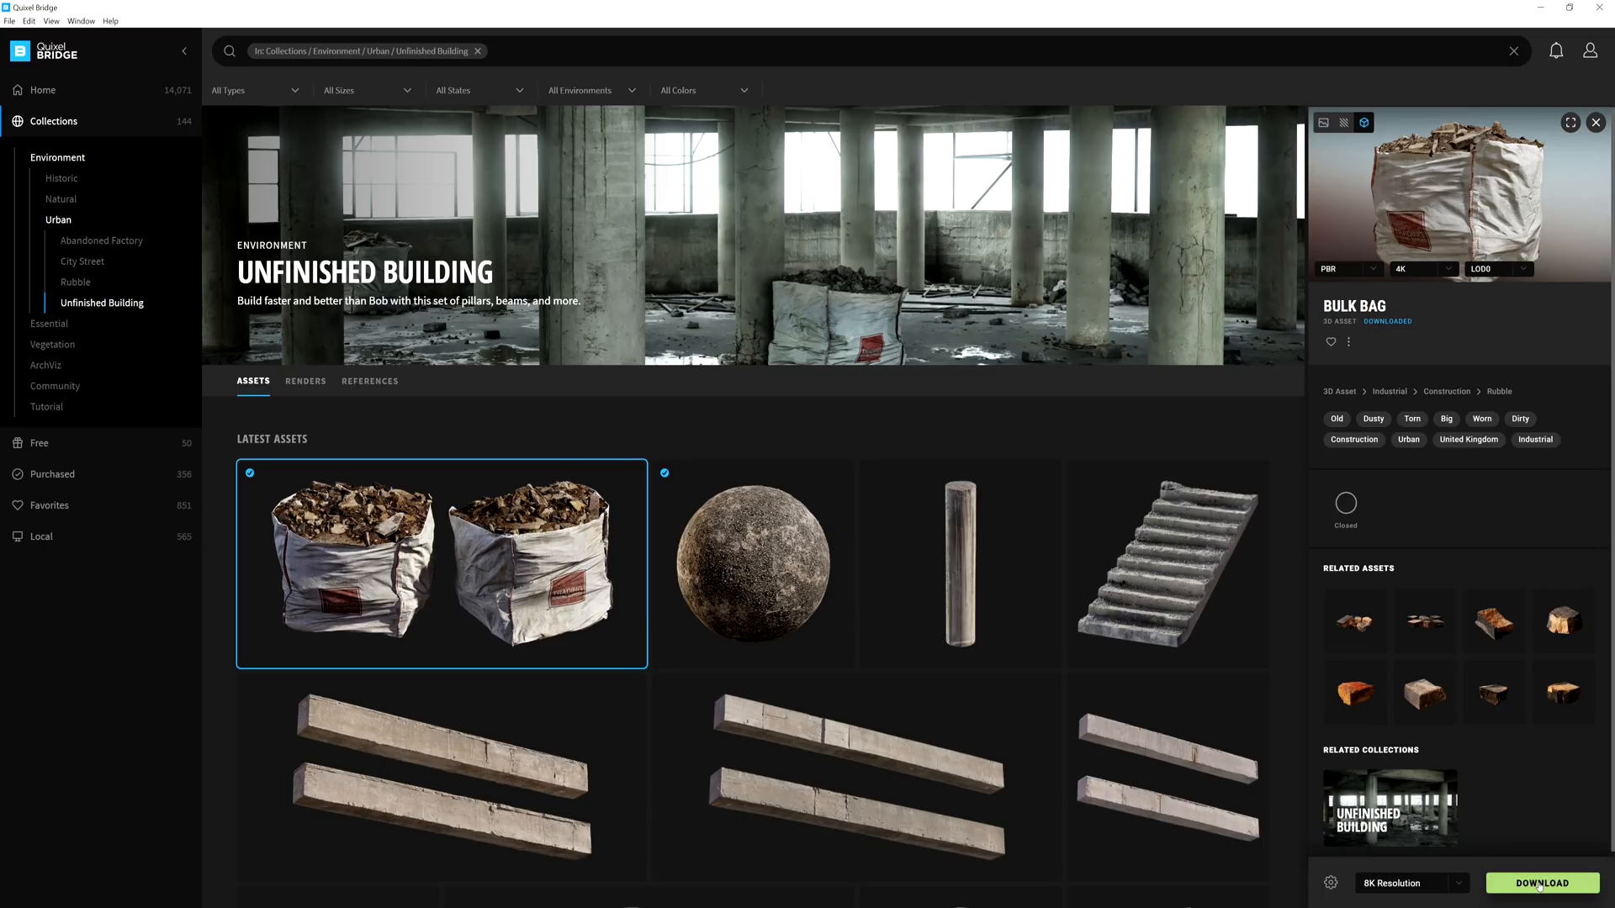
pyautogui.click(1543, 883)
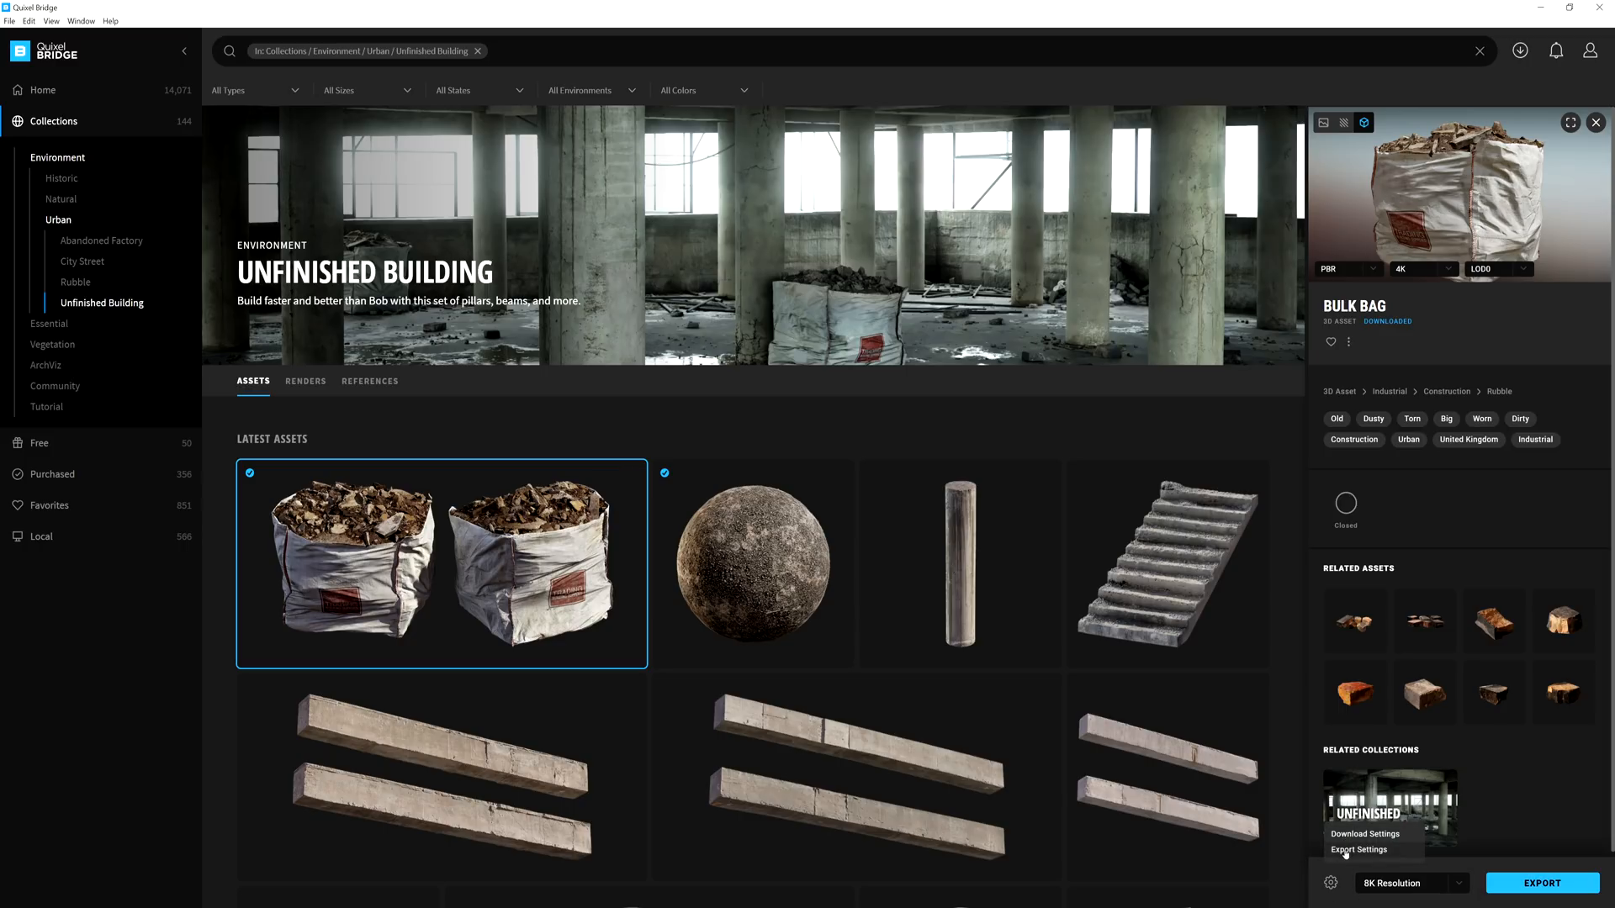
pyautogui.click(1359, 849)
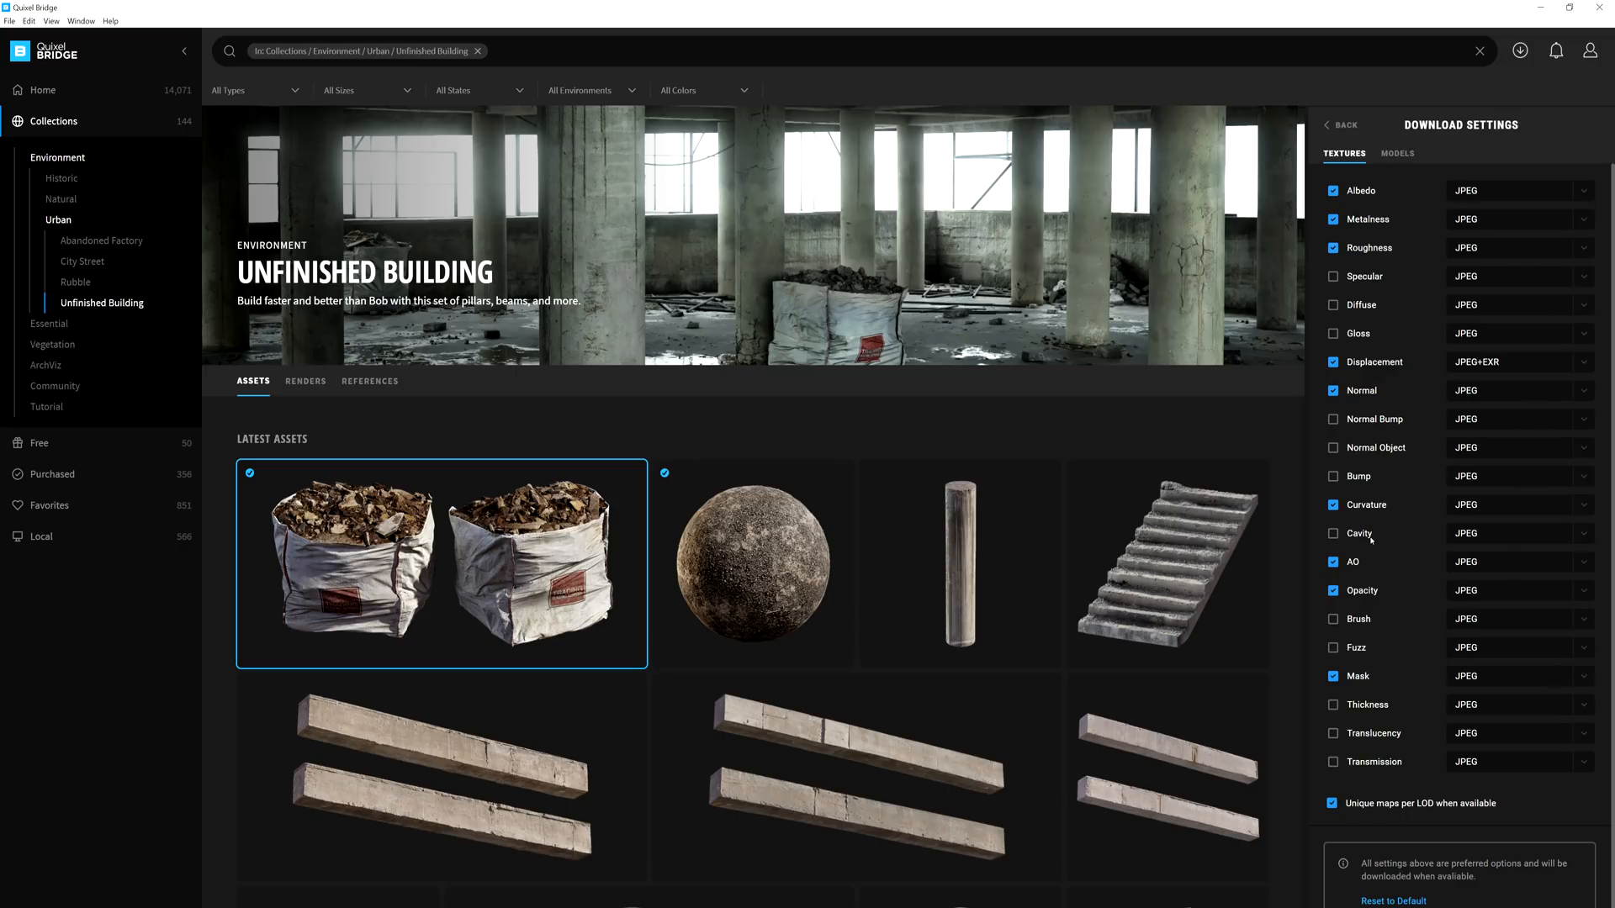
# Confirm the export targets Unreal Engine with FBX models and all LODs, then return to the Bulk Bag.
pyautogui.click(1398, 153)
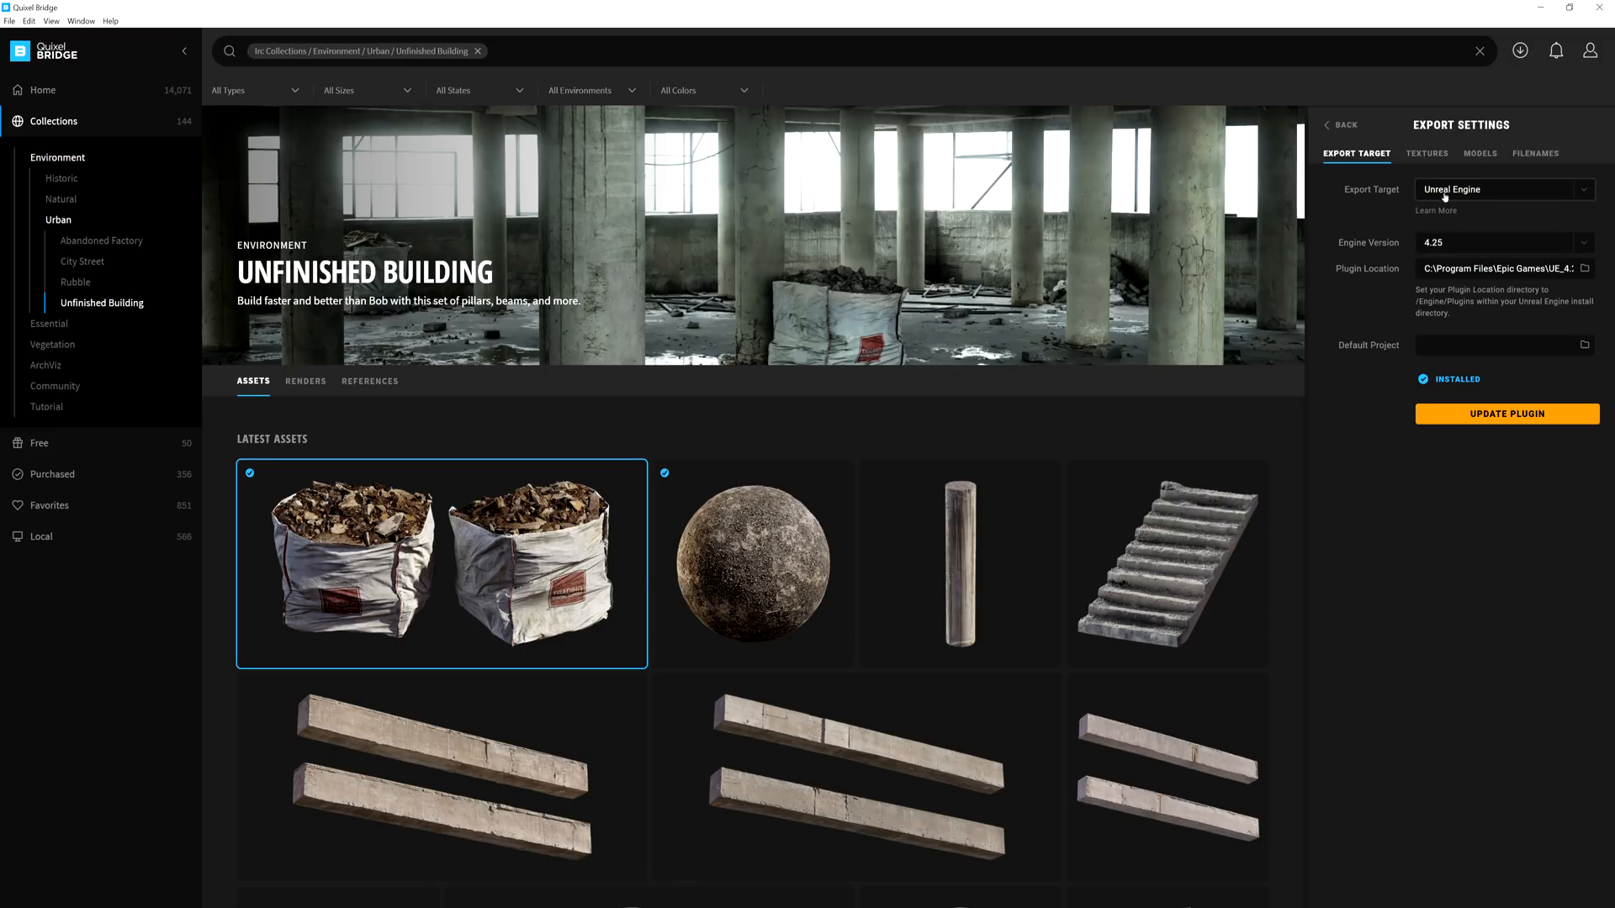
pyautogui.click(1426, 153)
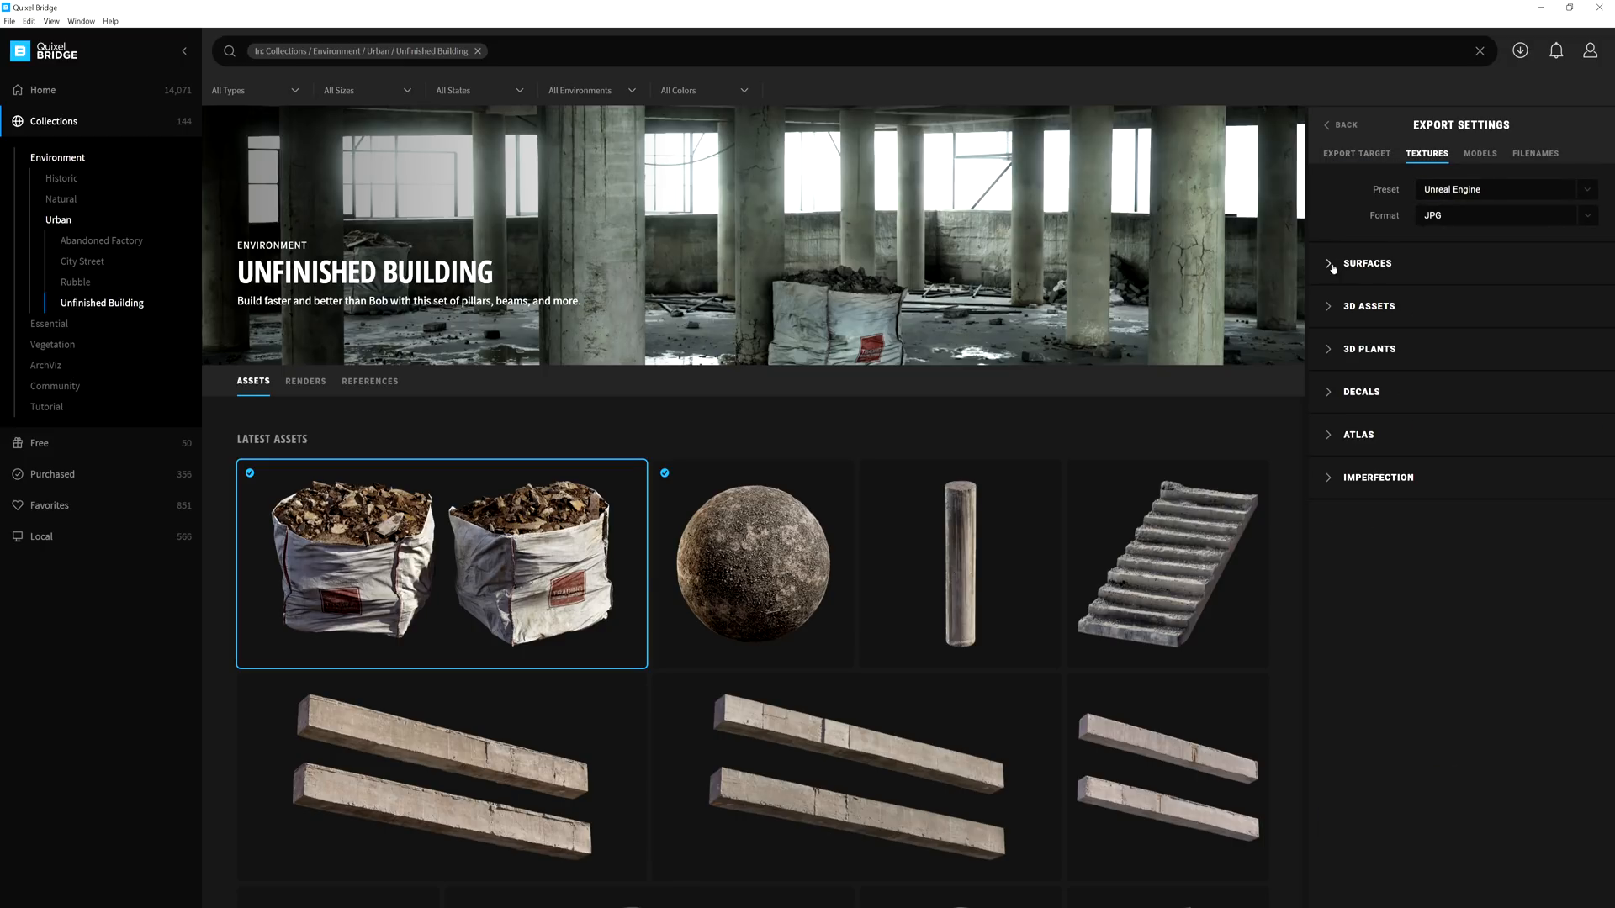
pyautogui.click(1480, 153)
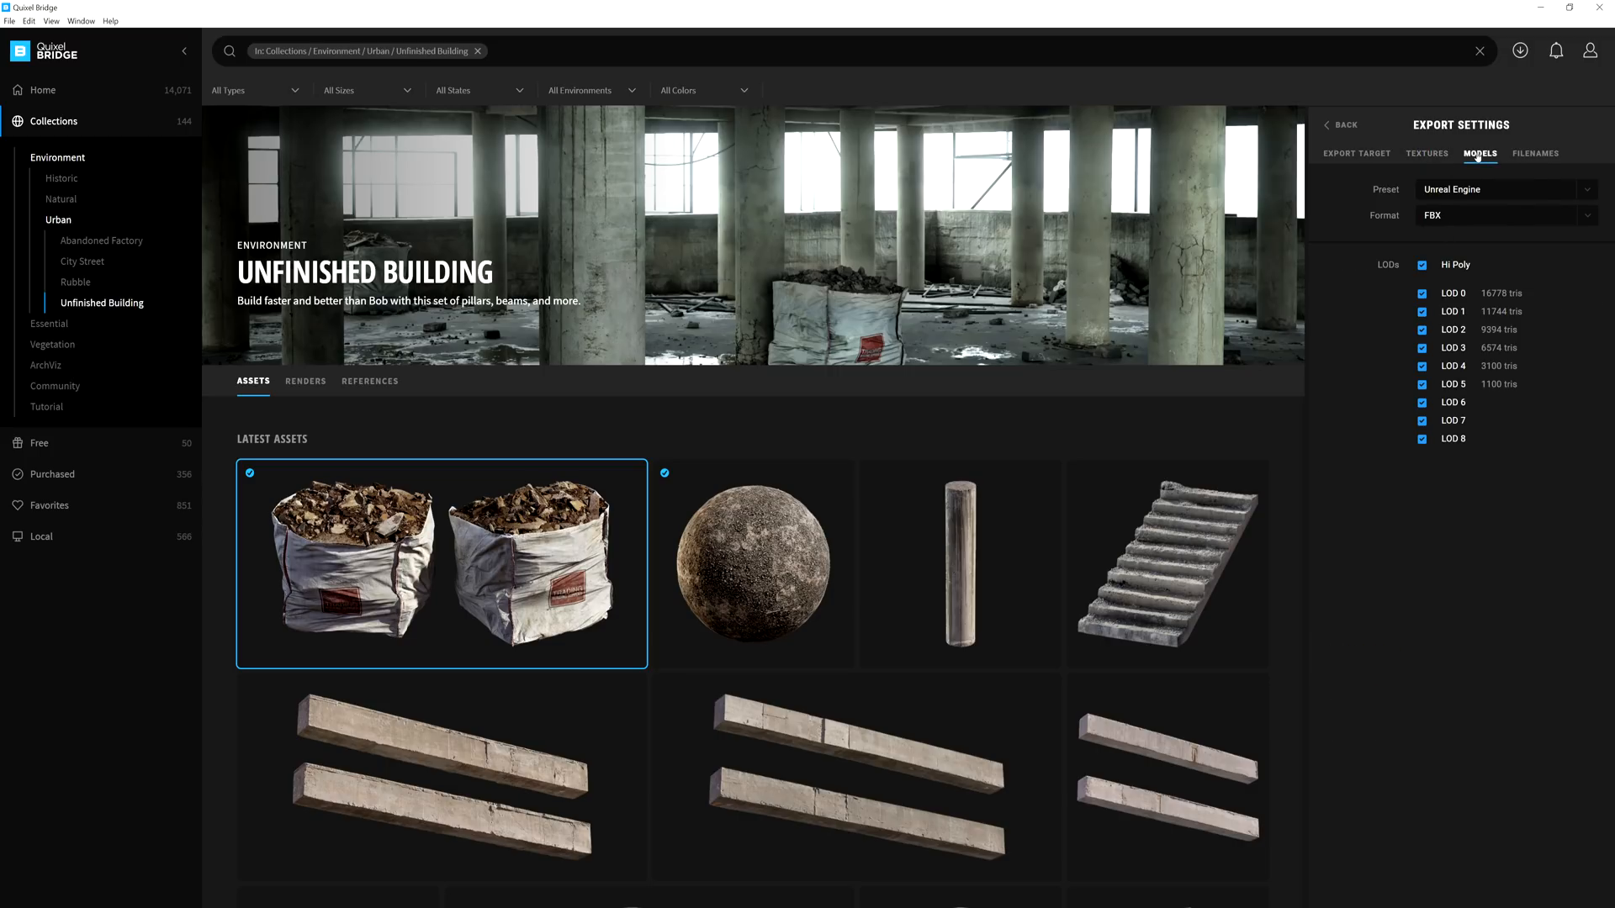
pyautogui.click(1533, 153)
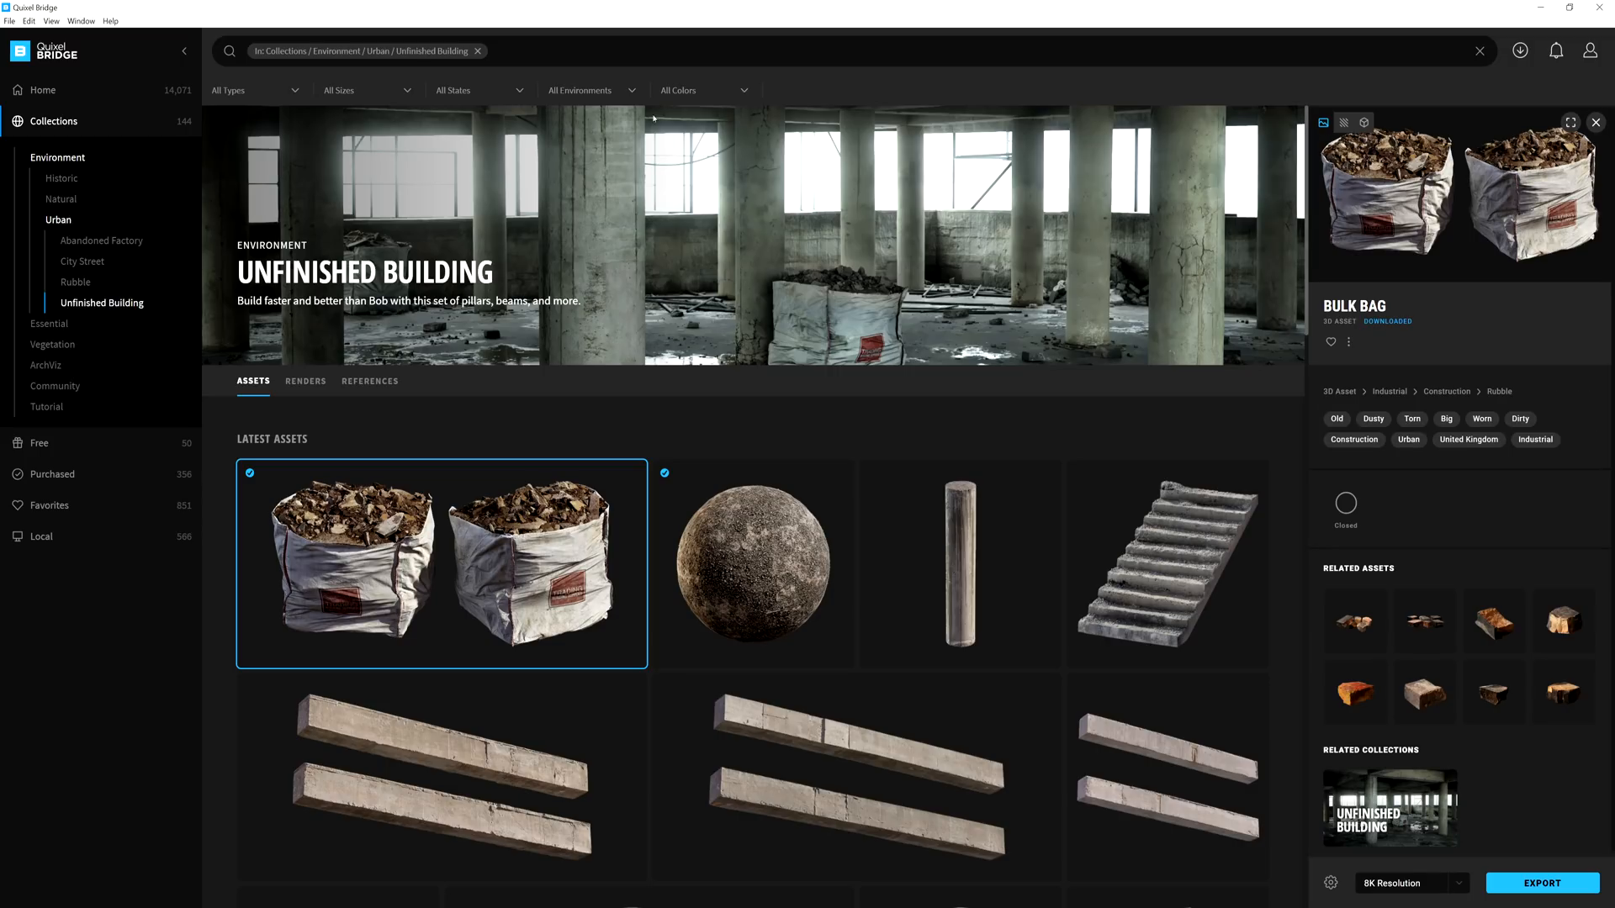
# Update the Unreal Engine plugin via Edit > Manage Plugins and return to the Bulk Bag details.
pyautogui.click(29, 20)
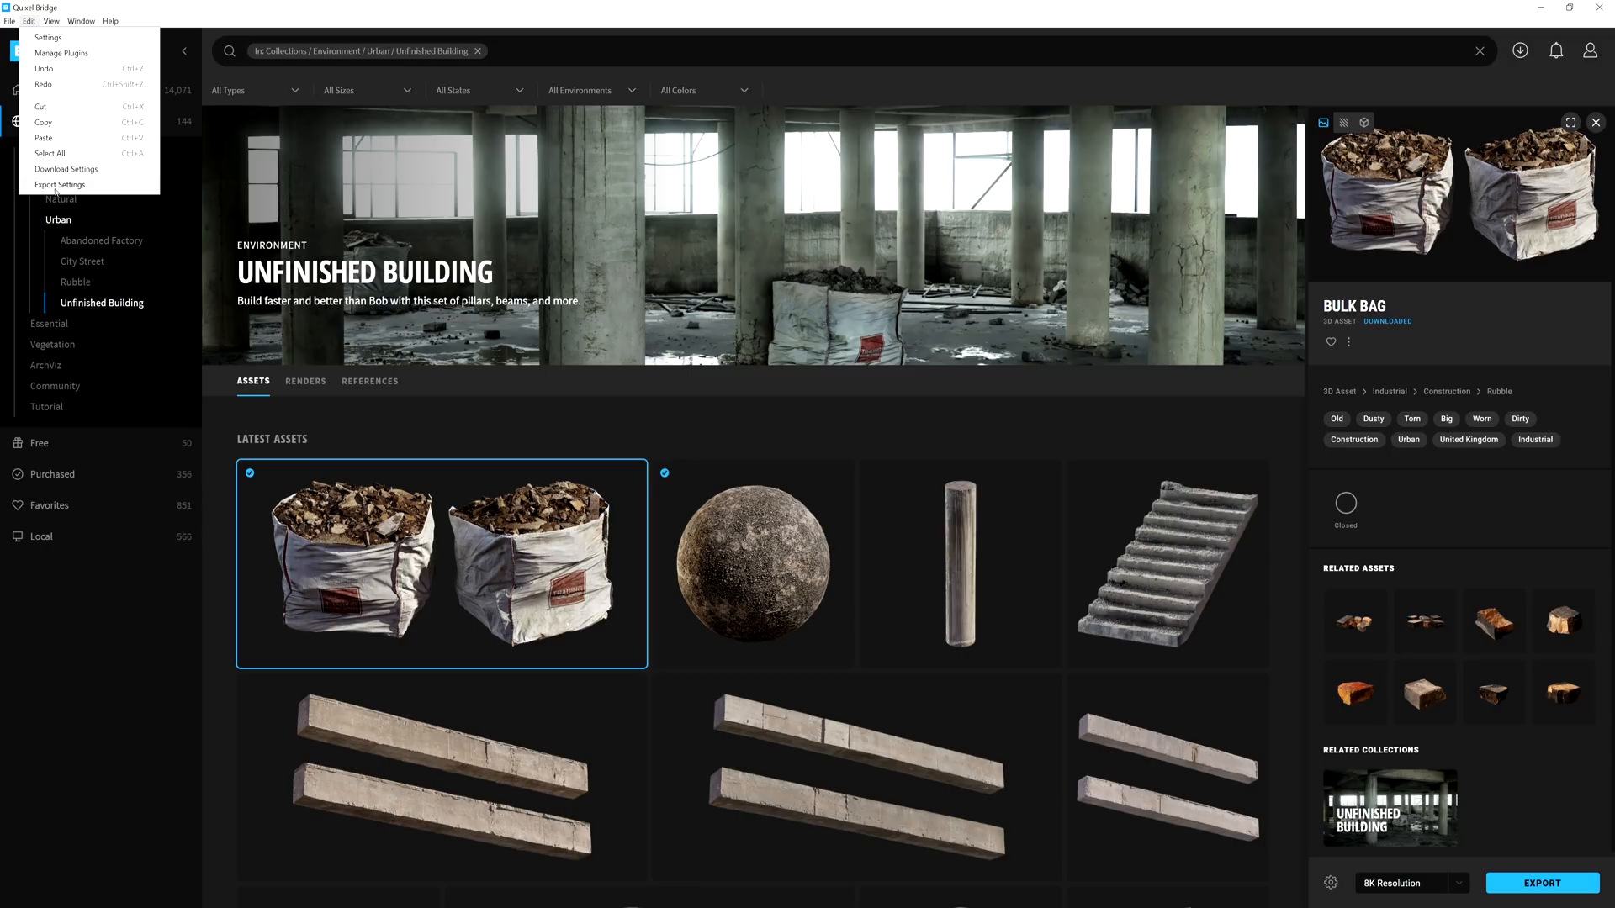
pyautogui.click(60, 52)
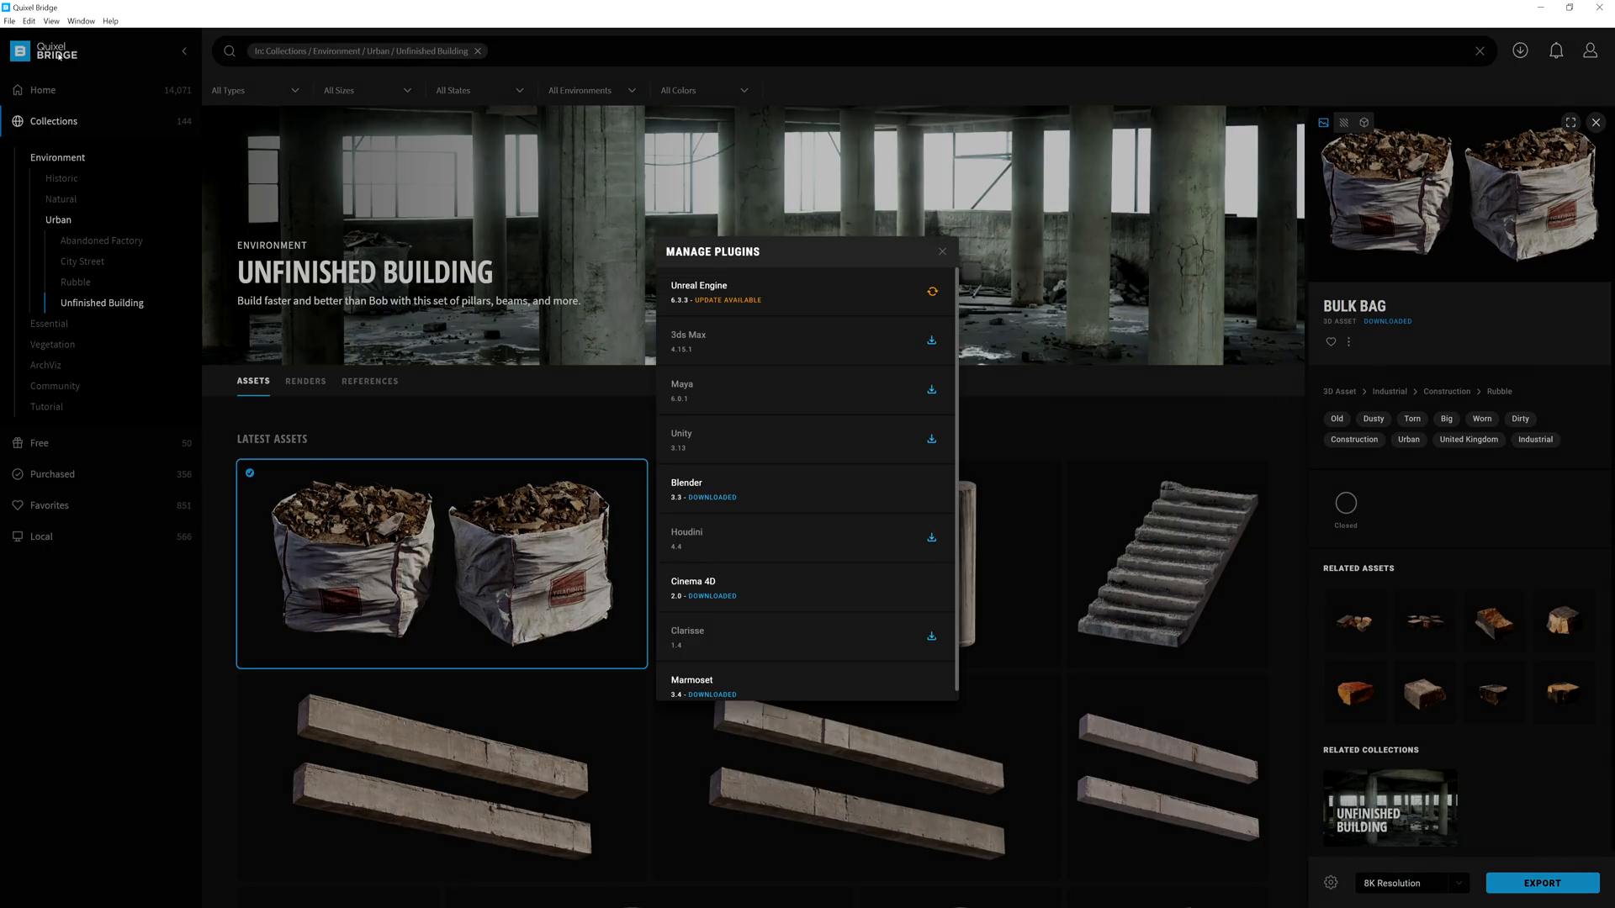
pyautogui.moveTo(784, 333)
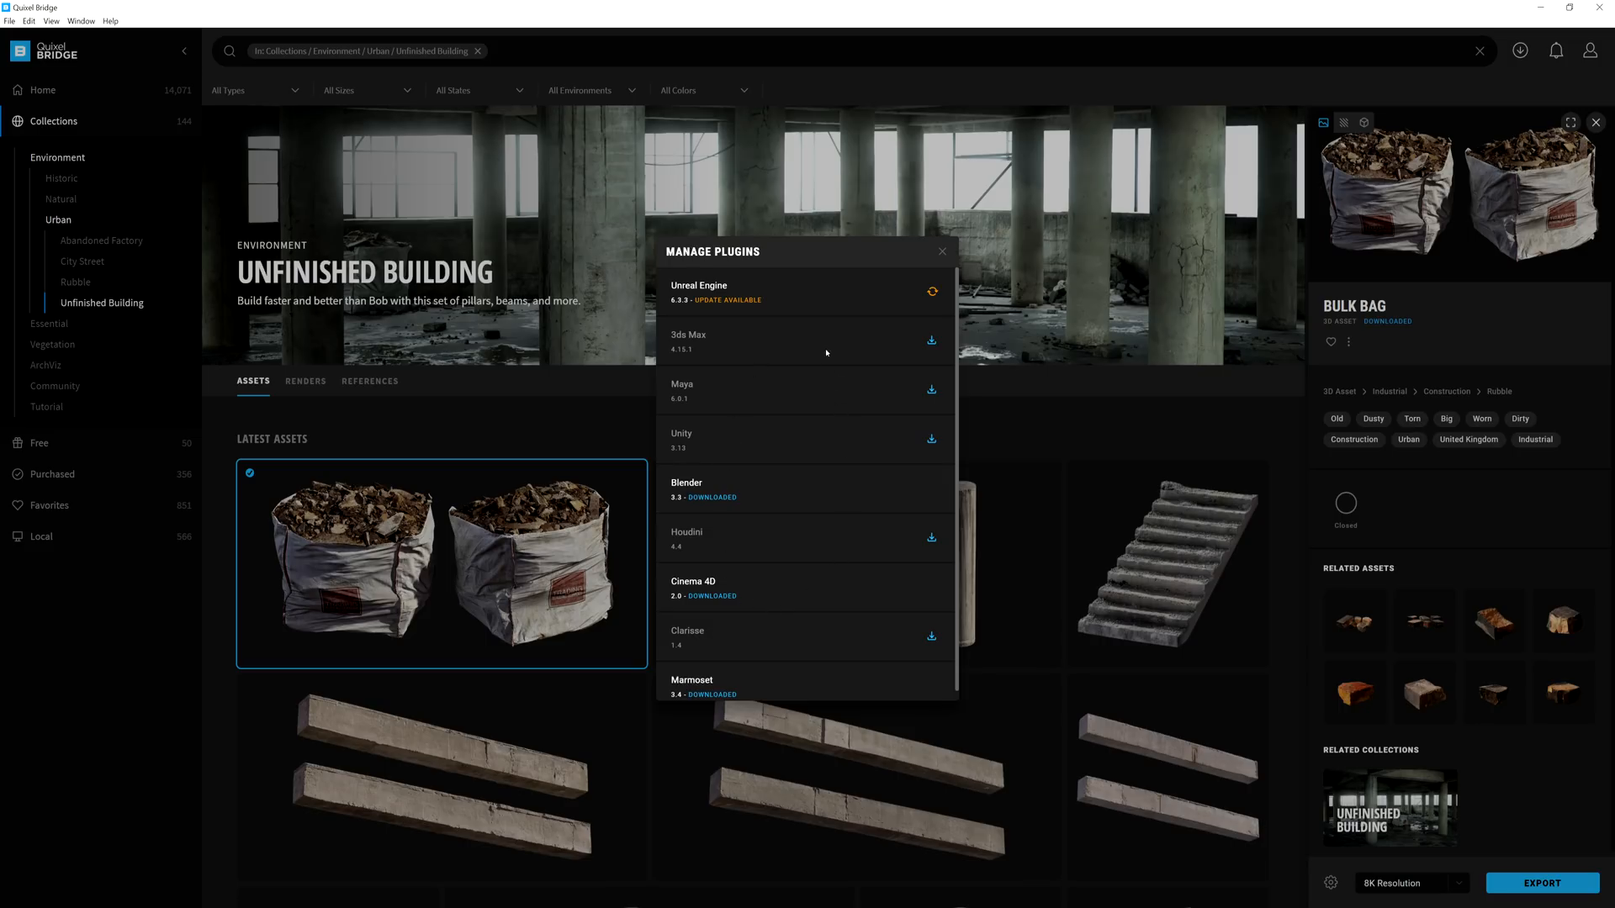
pyautogui.moveTo(811, 301)
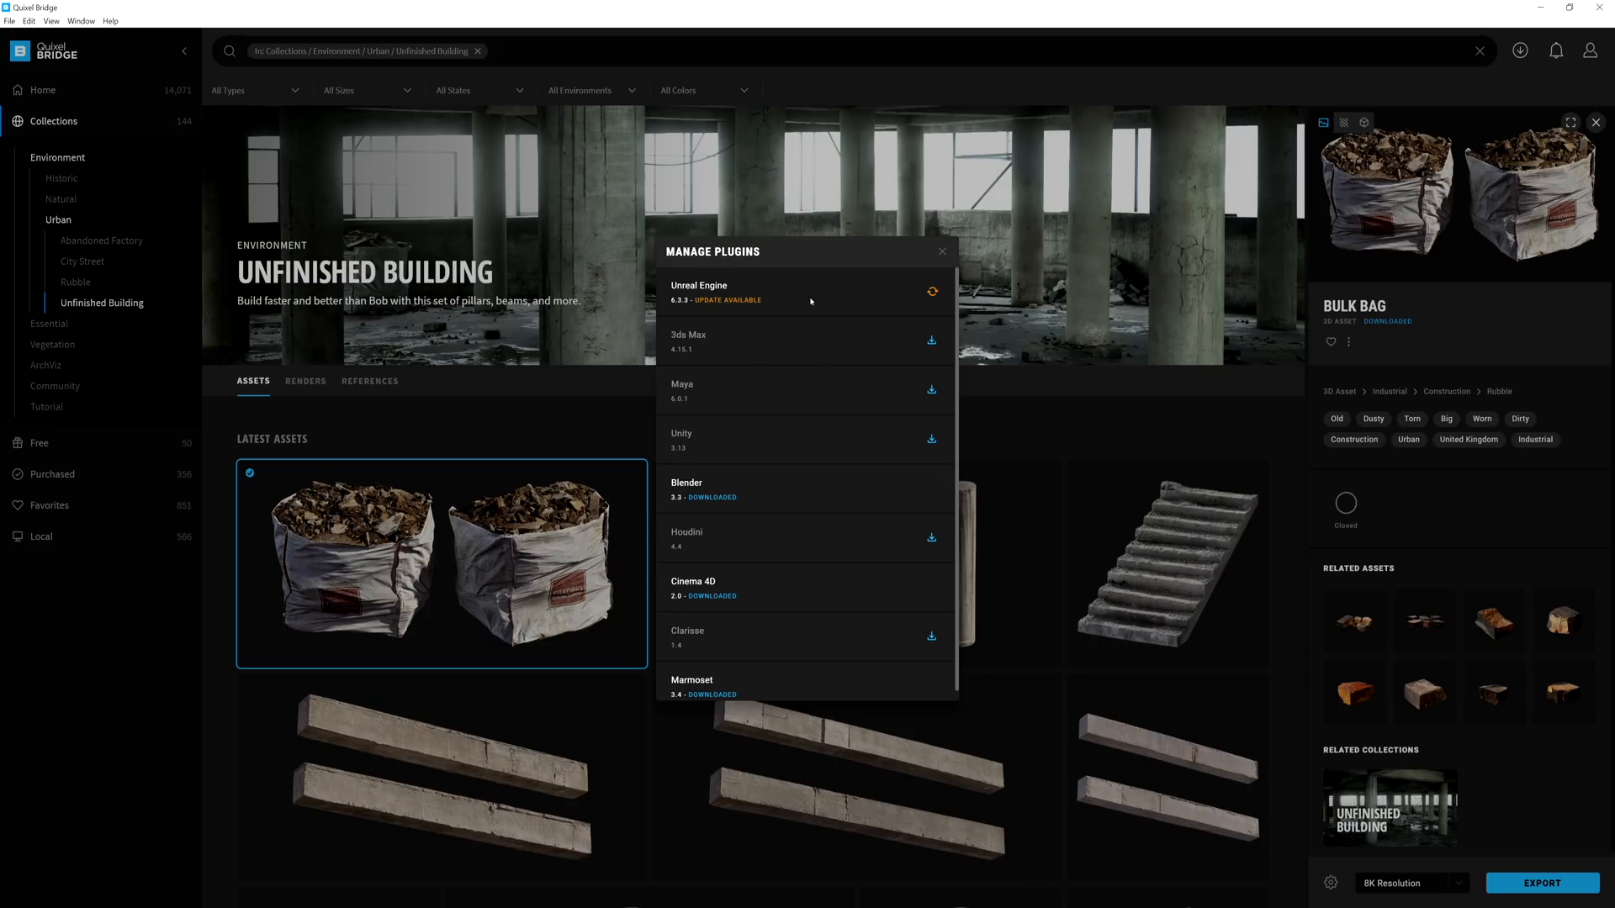
pyautogui.click(930, 291)
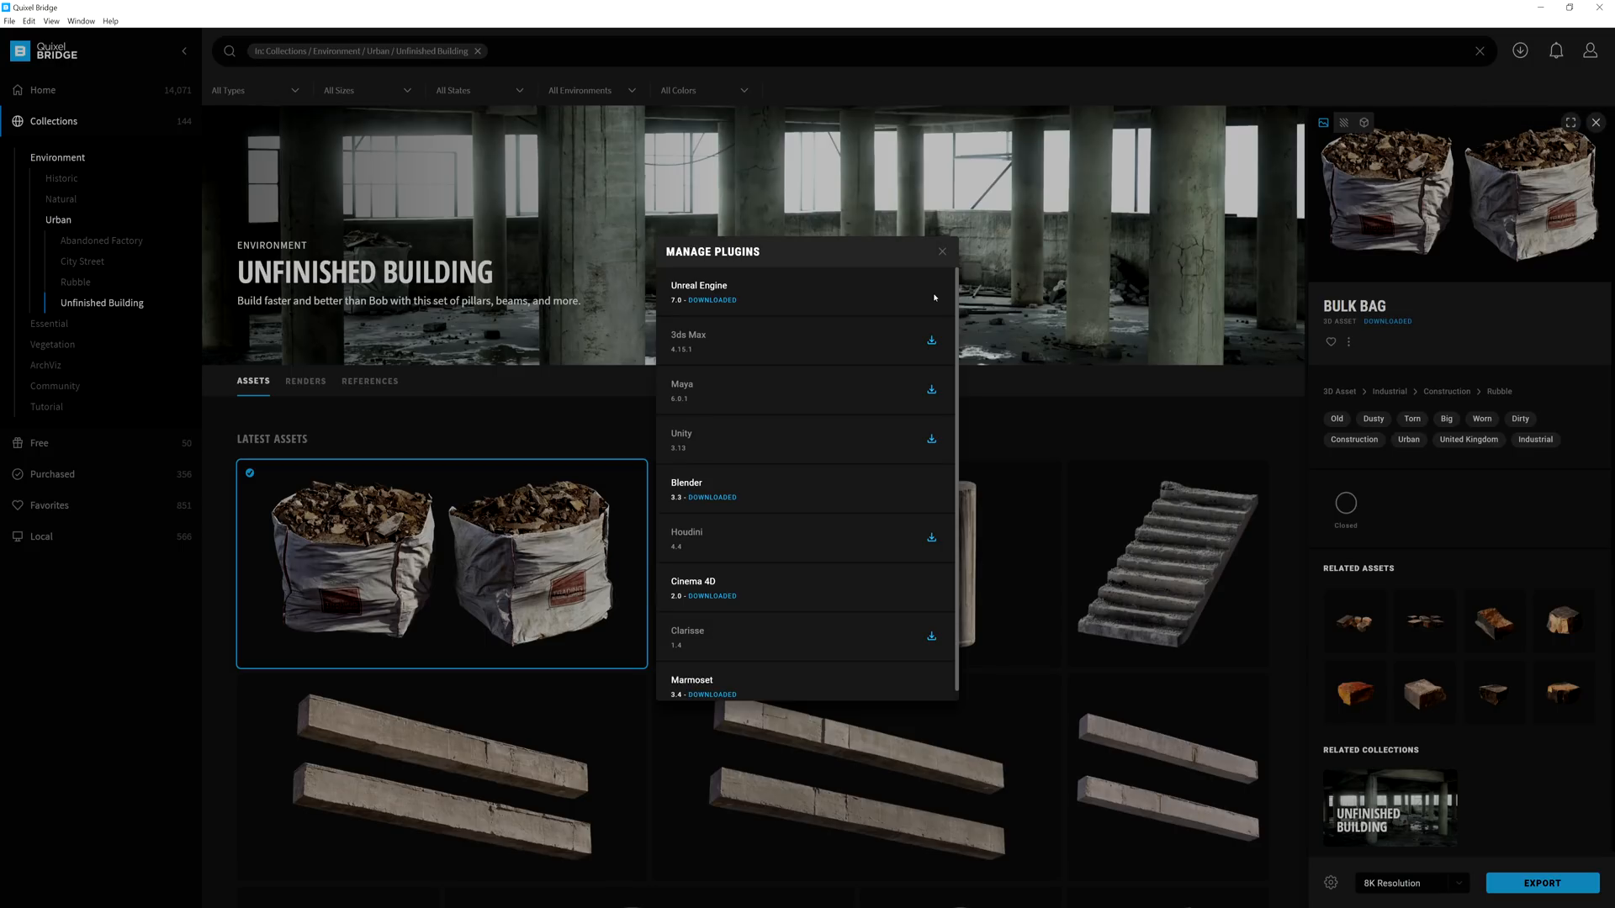
pyautogui.click(938, 250)
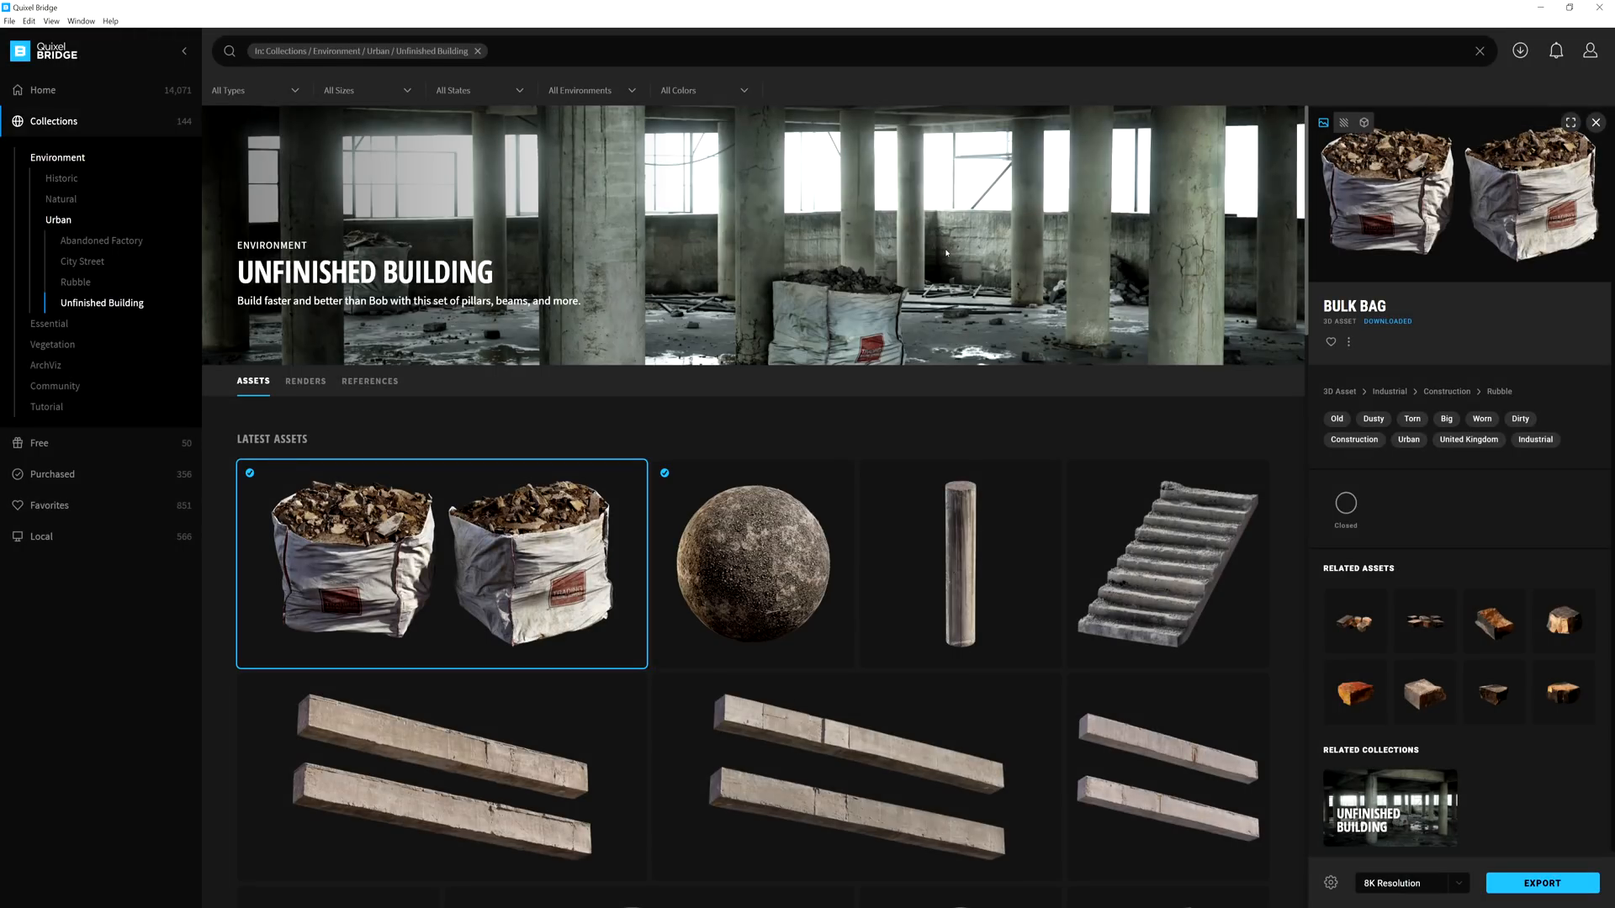
# Export the Bulk Bag at 4K and drop its static mesh into the Unreal scene by the graffiti wall.
pyautogui.click(1411, 883)
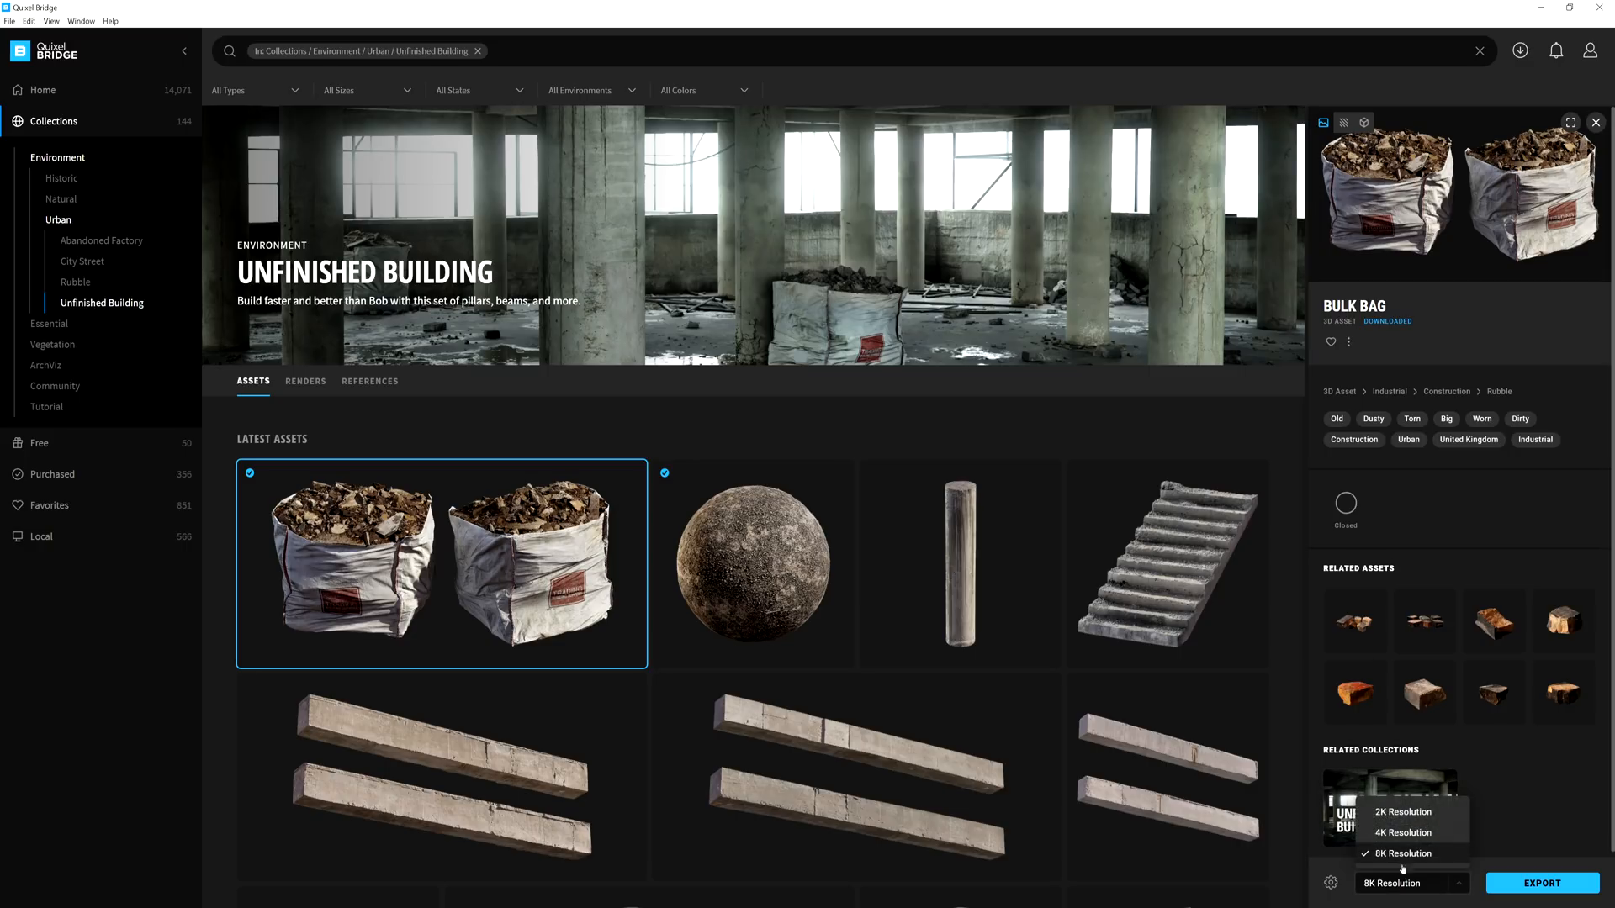
pyautogui.click(1403, 832)
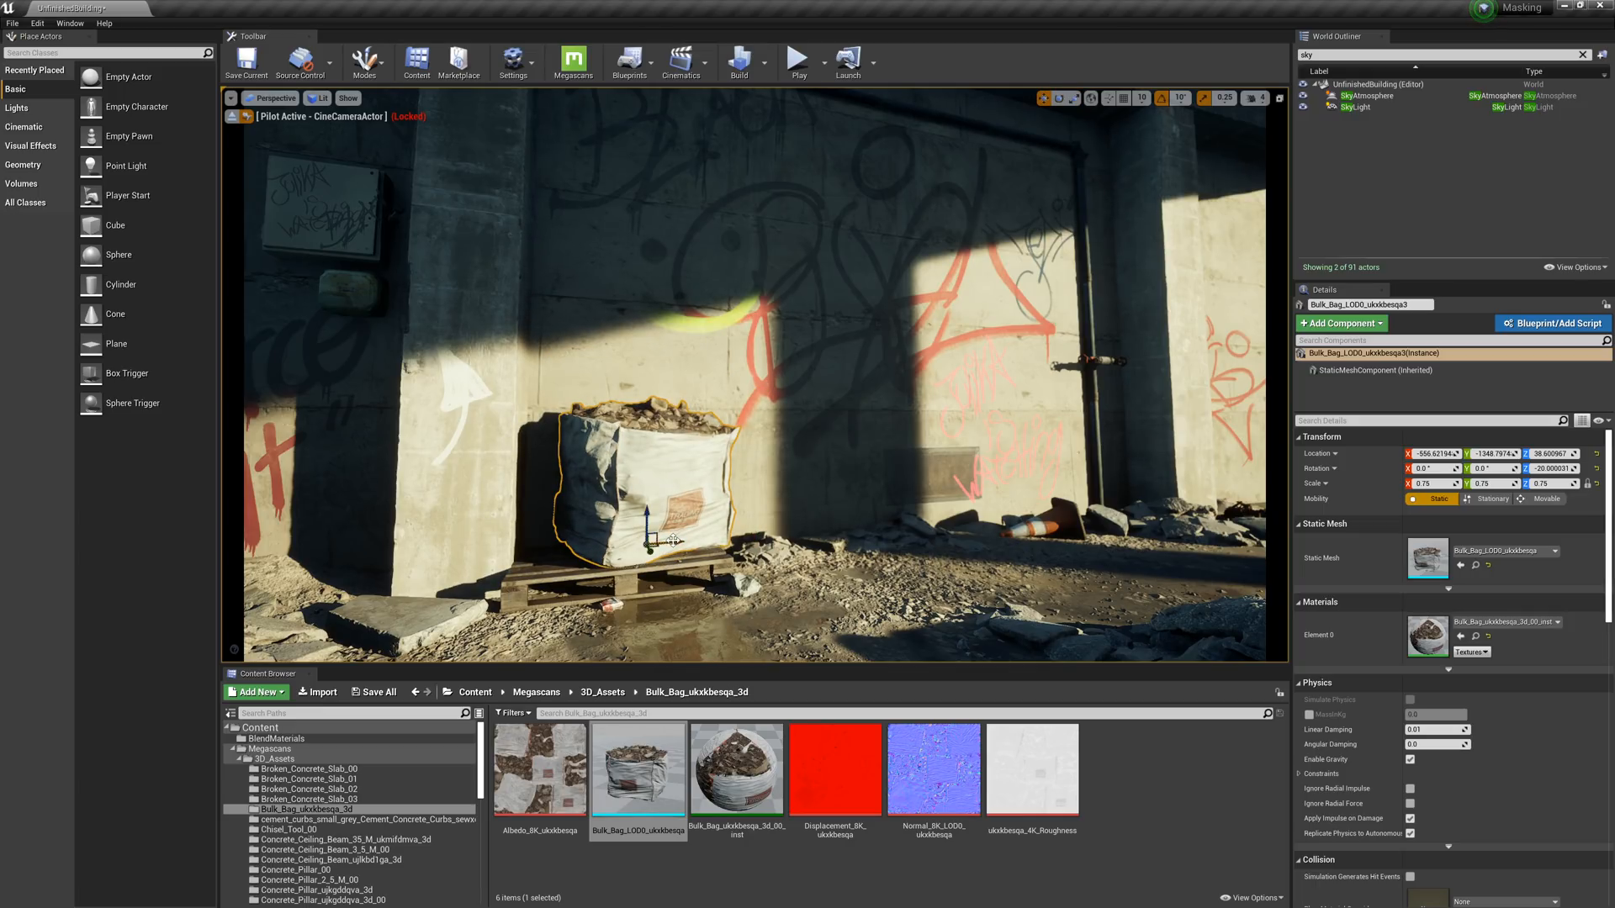
pyautogui.moveTo(670, 535); pyautogui.dragTo(618, 520)
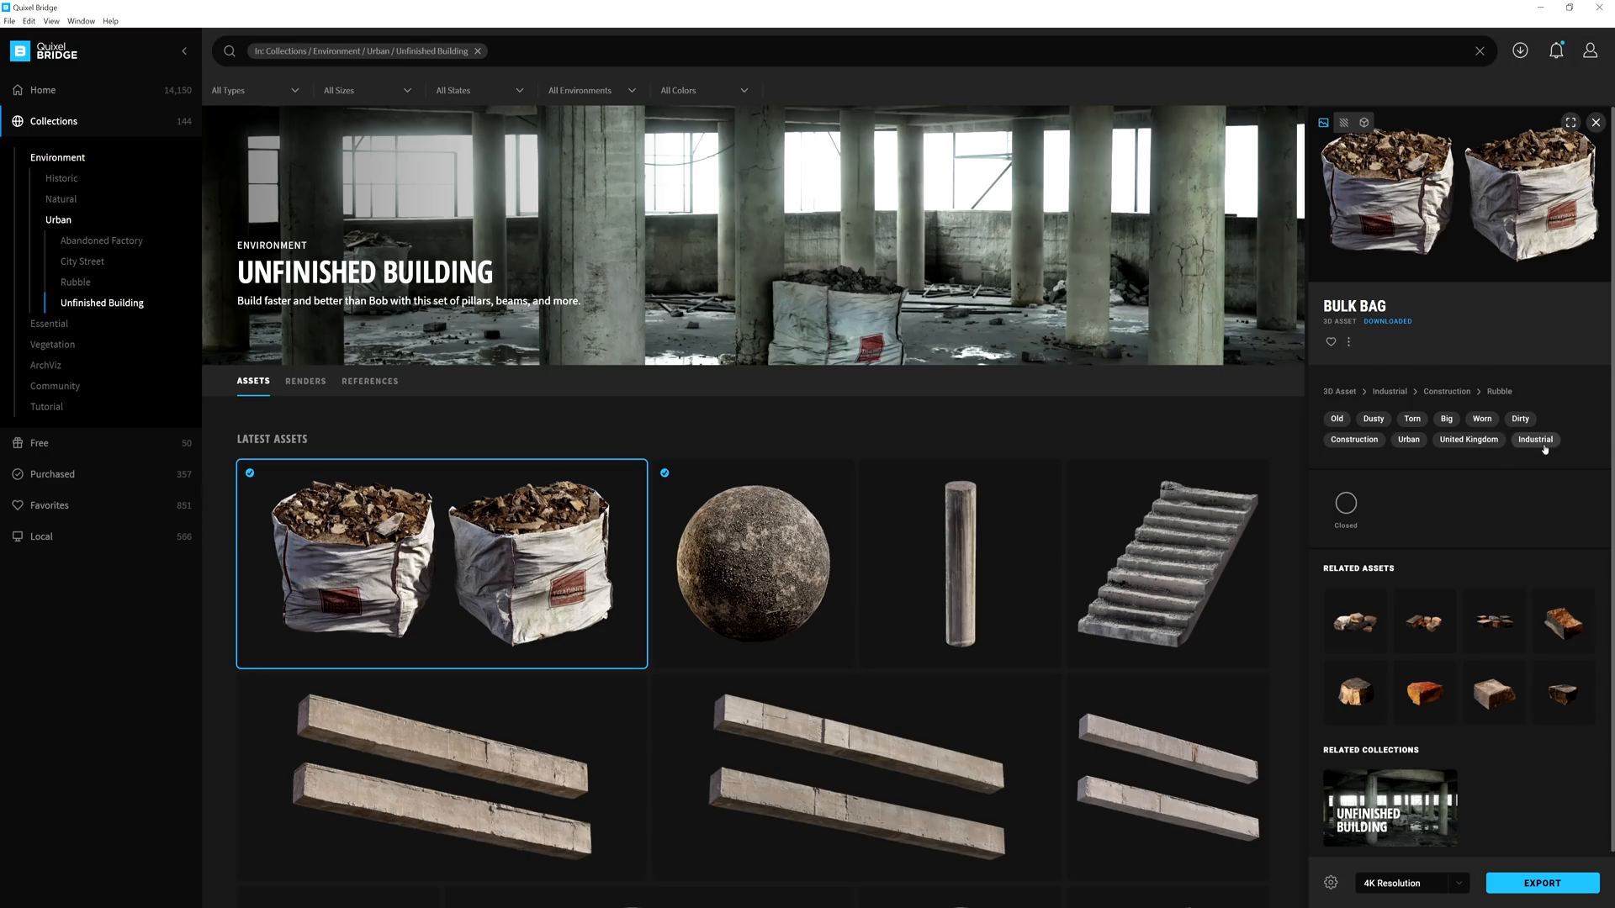
# Filter by the Industrial then Construction tags and bring up Burnt Bricks Pack with its resolution choices.
pyautogui.click(1533, 439)
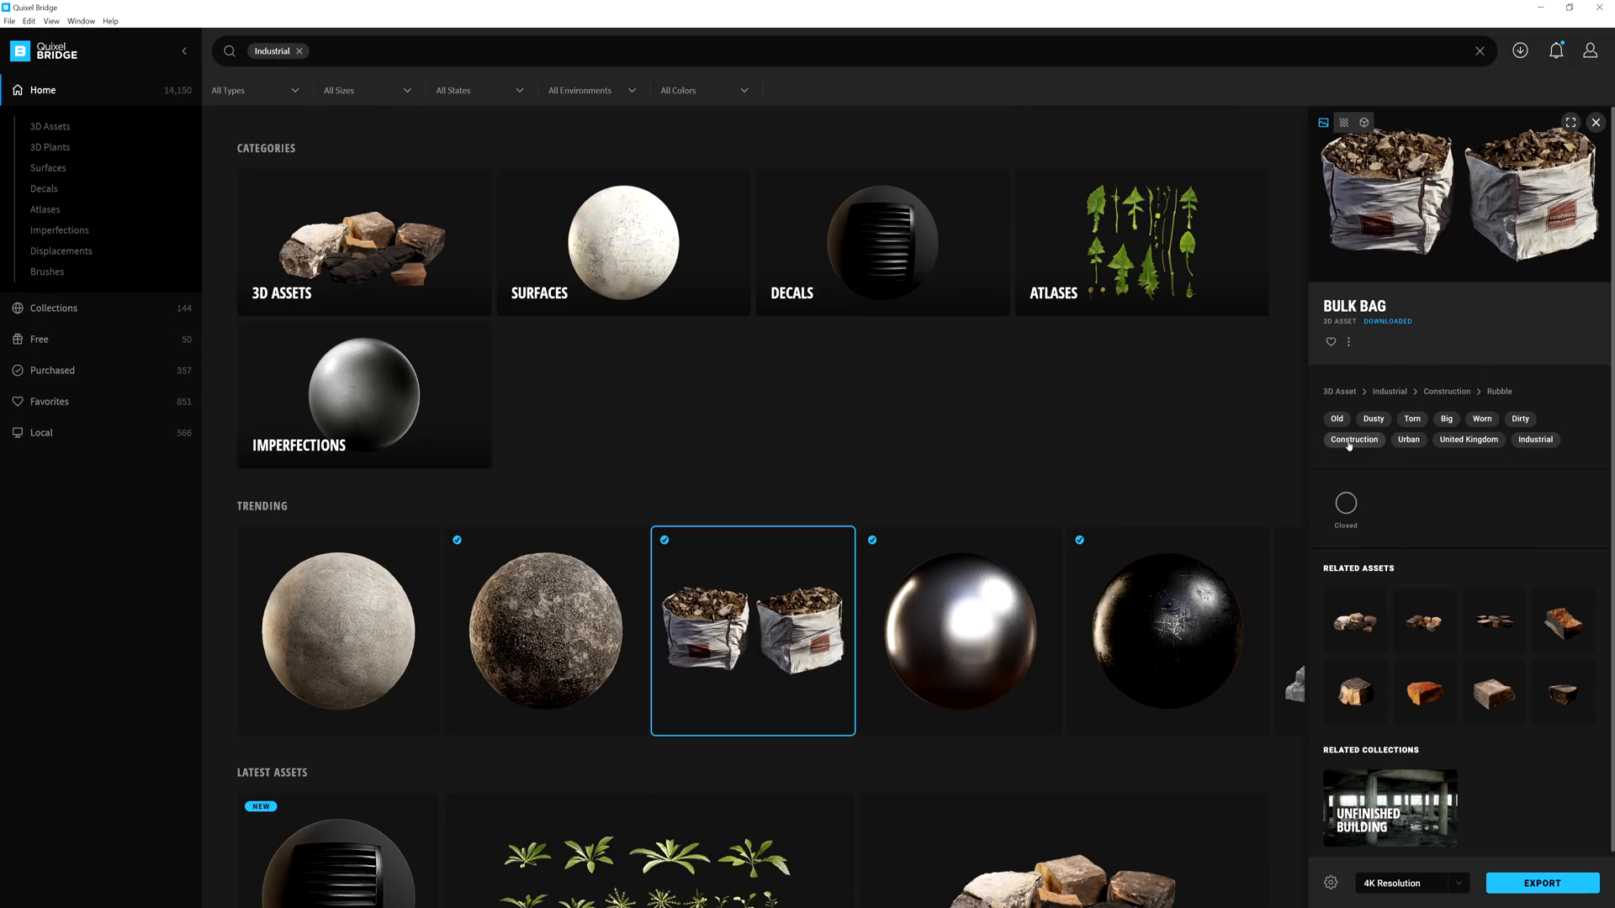
pyautogui.click(1352, 439)
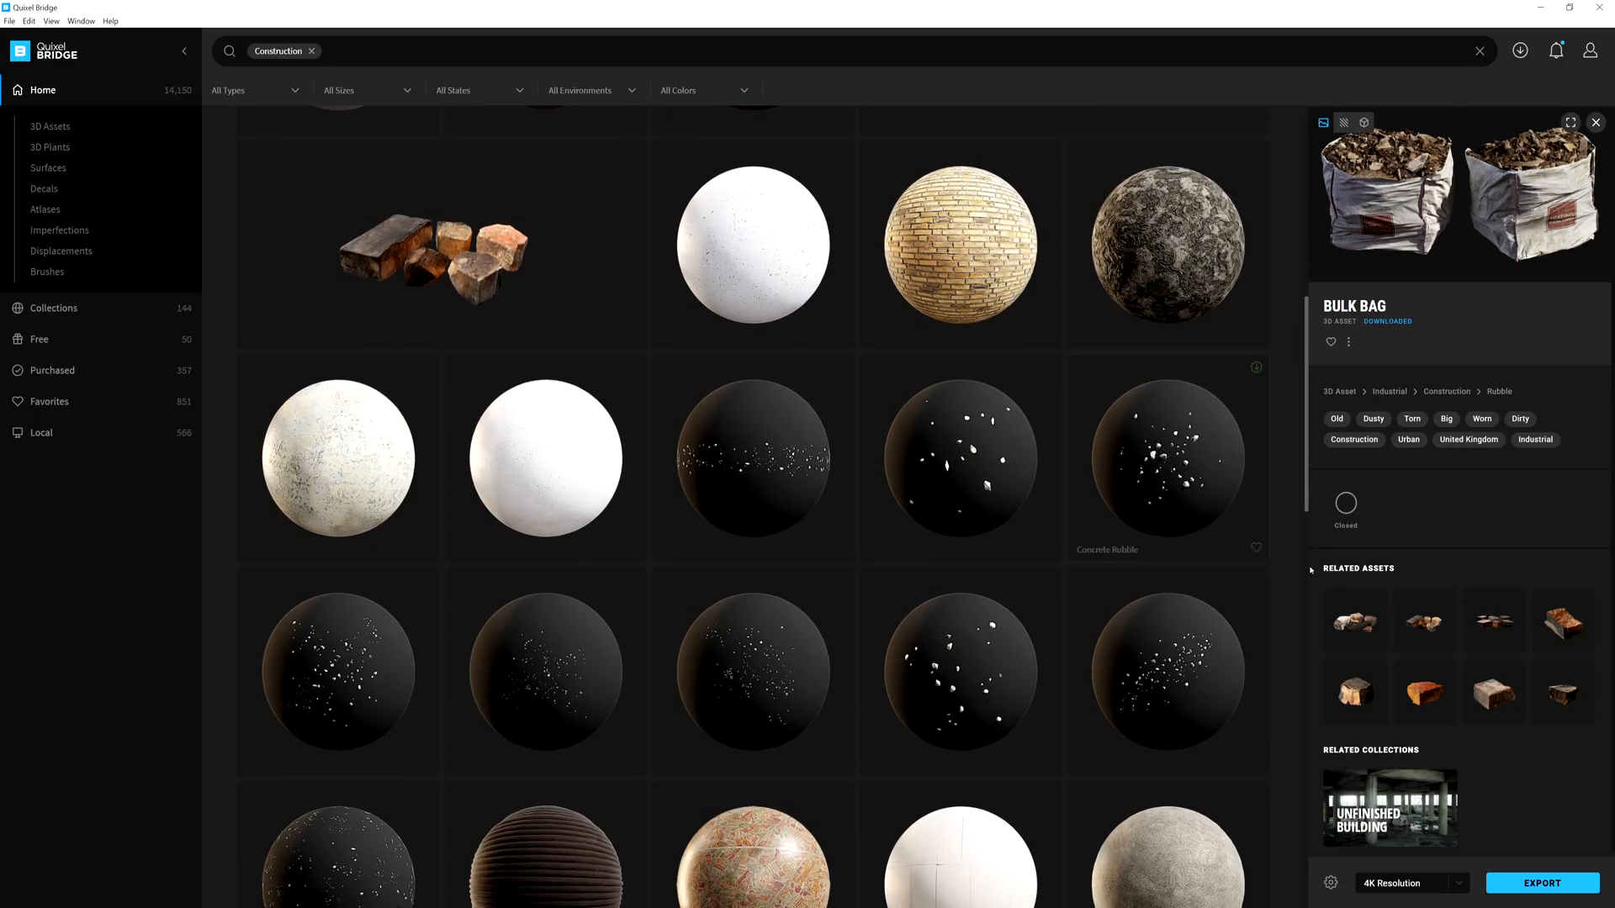
pyautogui.click(1494, 640)
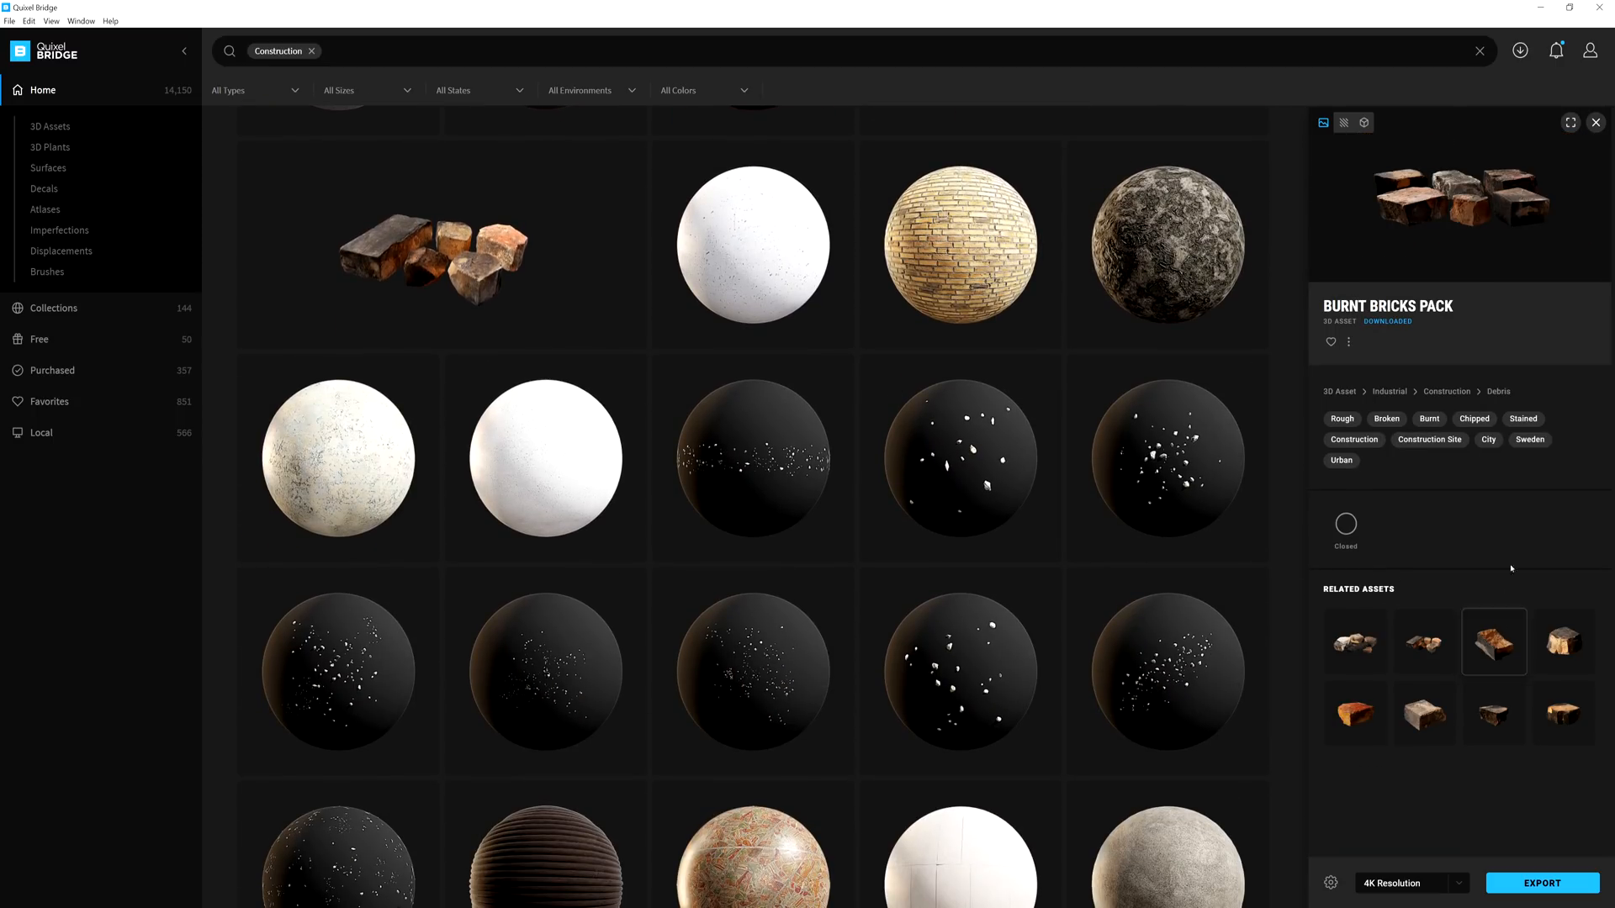
pyautogui.click(1411, 883)
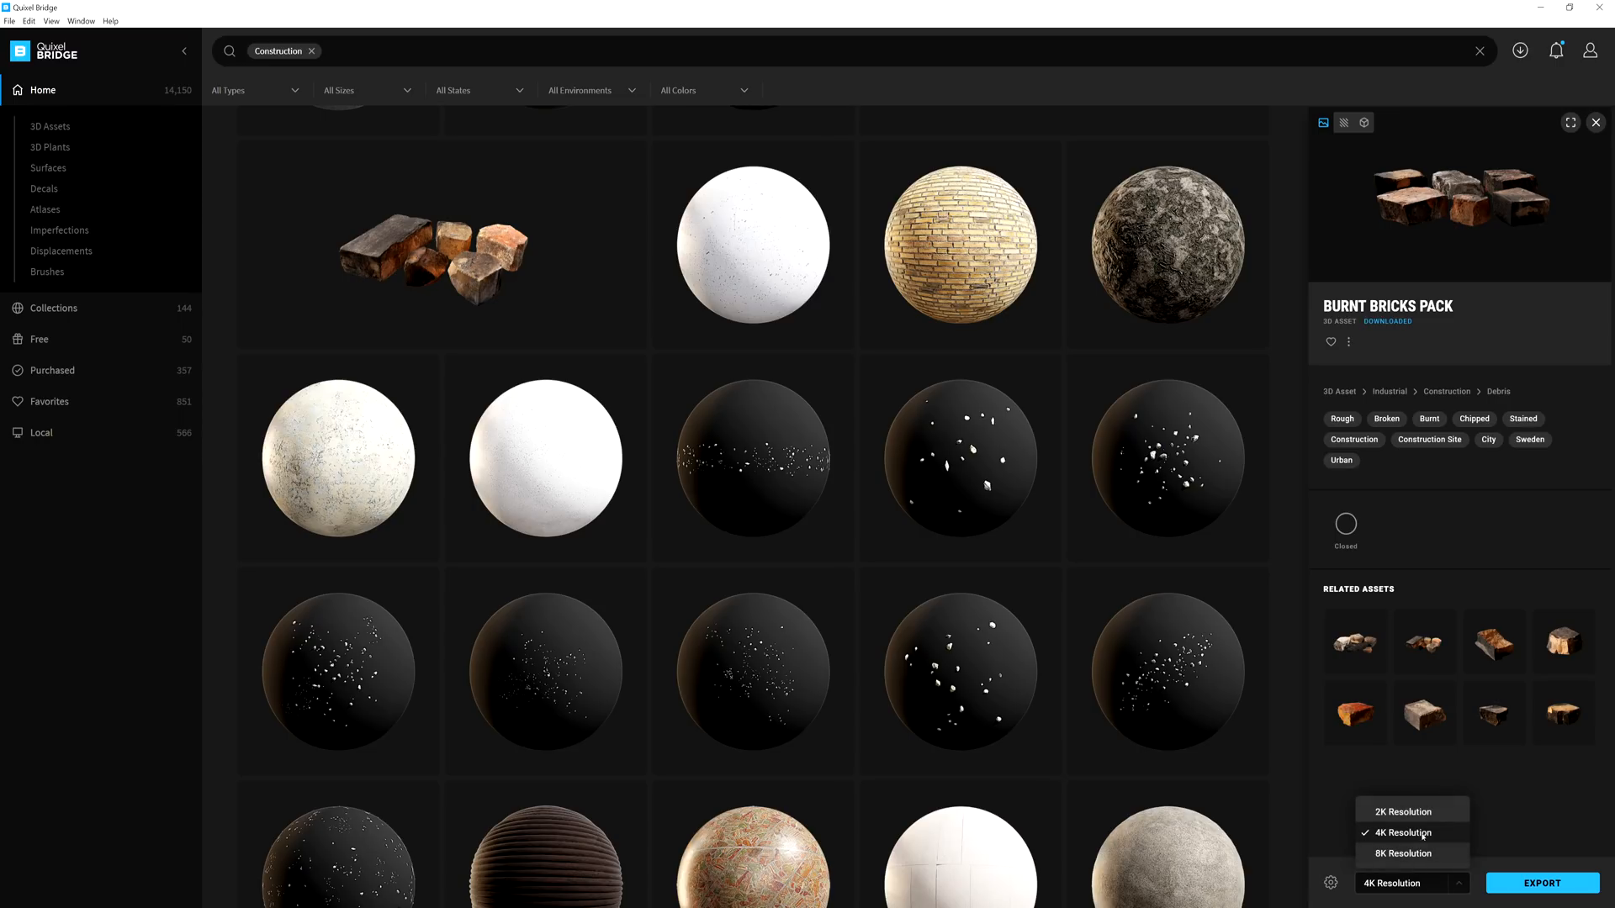